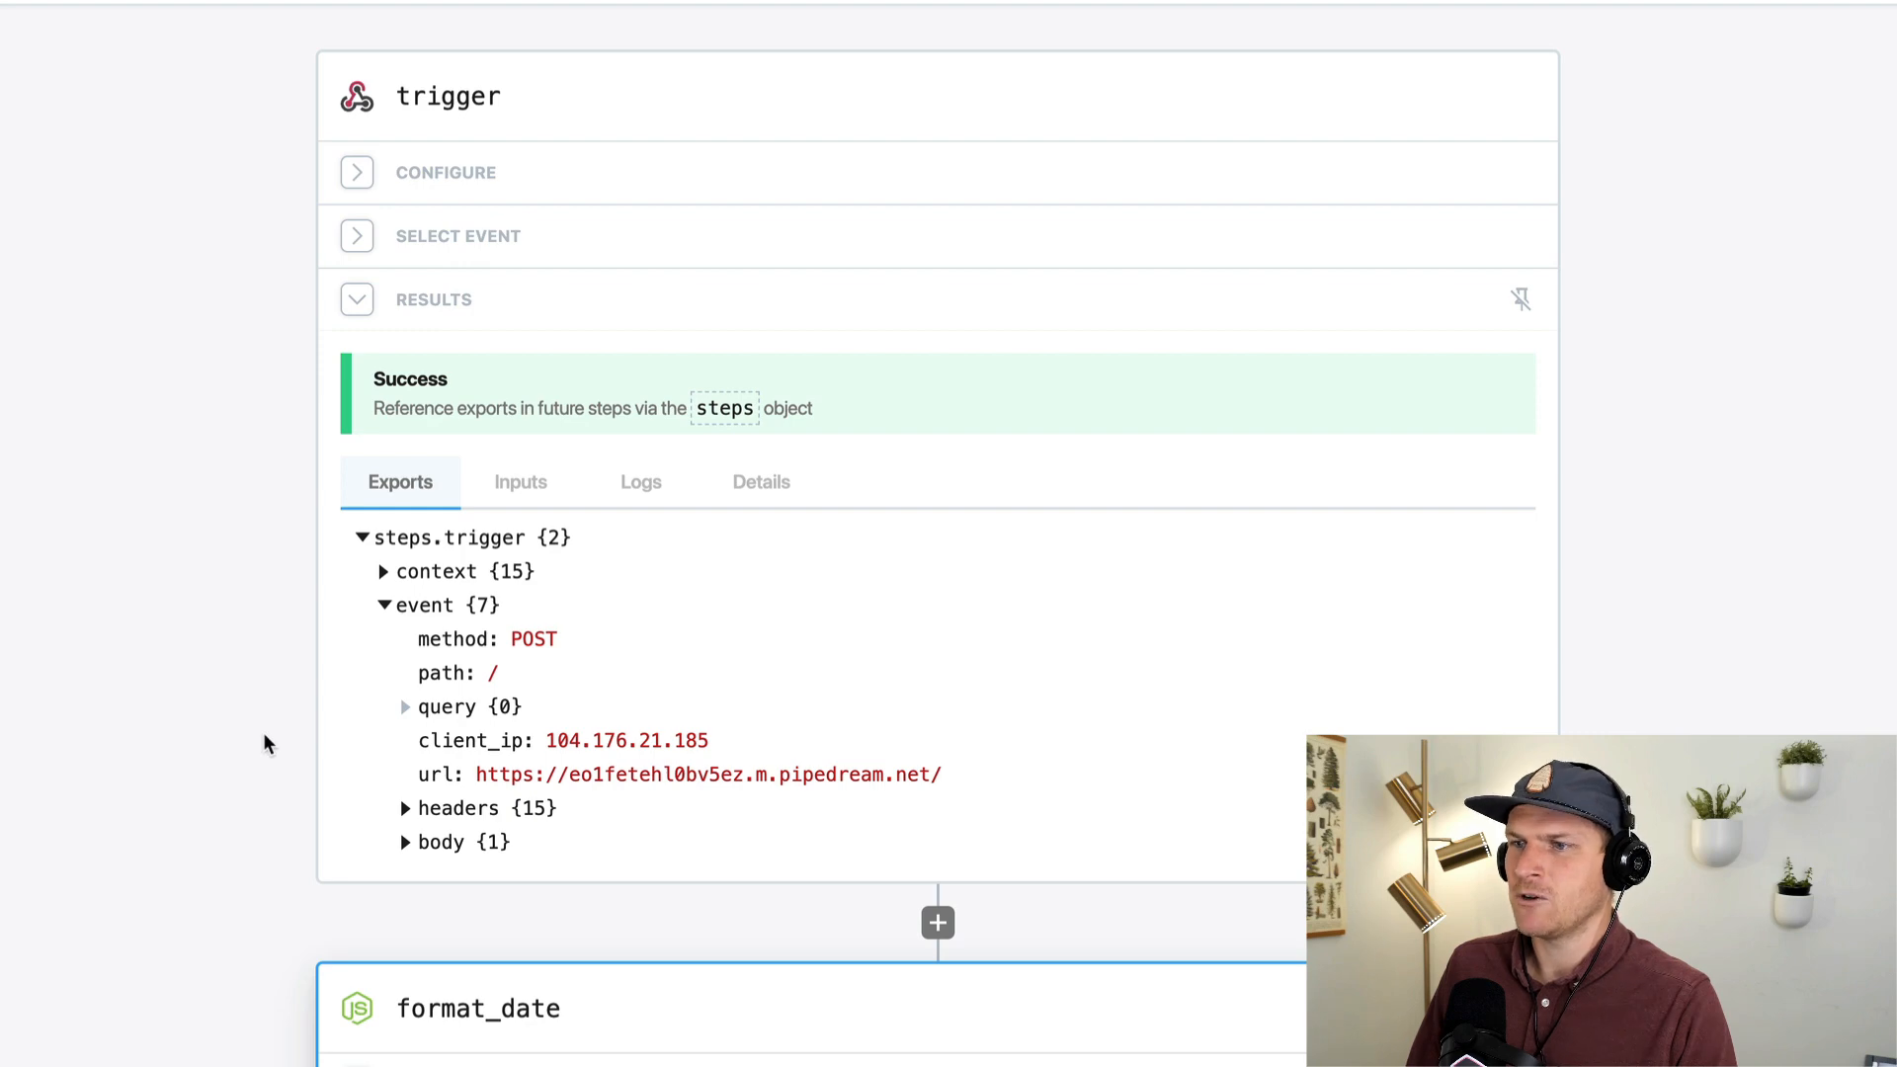
Step: Scroll past the trigger results to the format_date step's Date and Format inputs
scroll("down", 3)
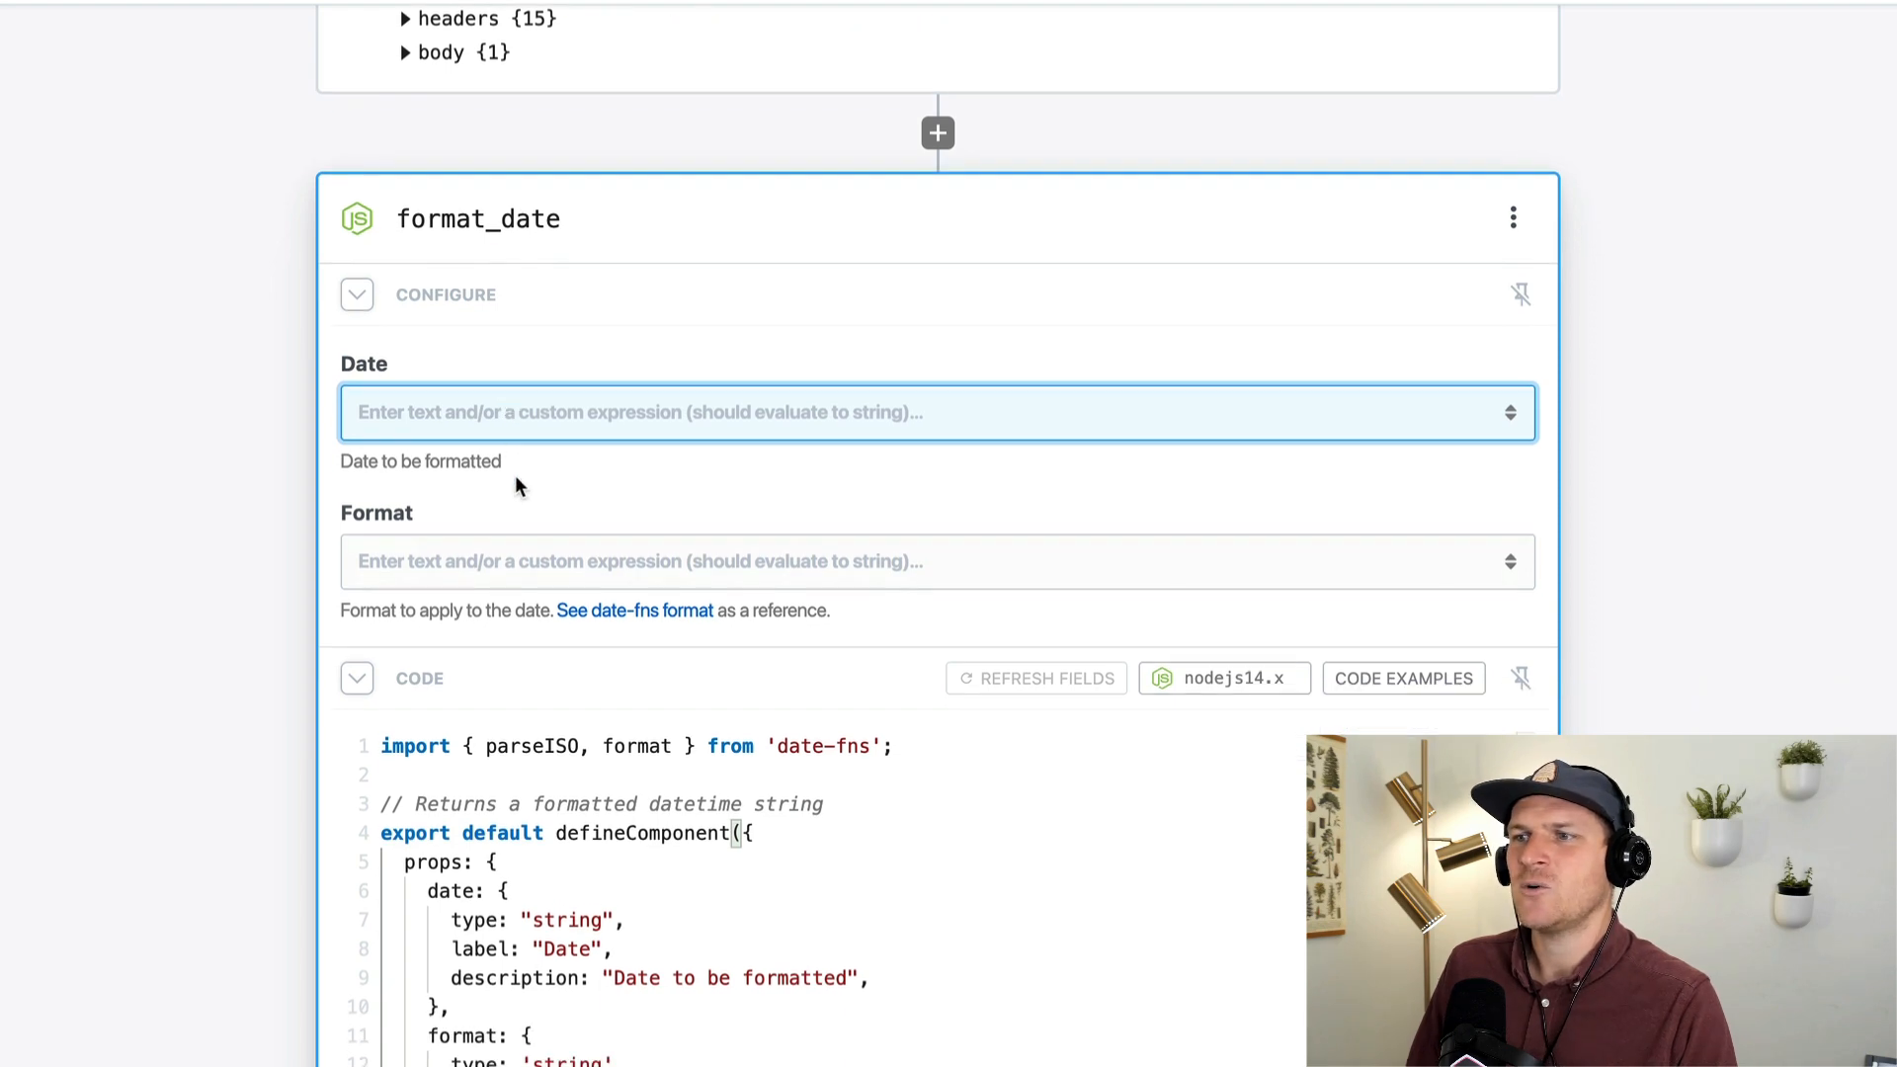
scroll("down", 3)
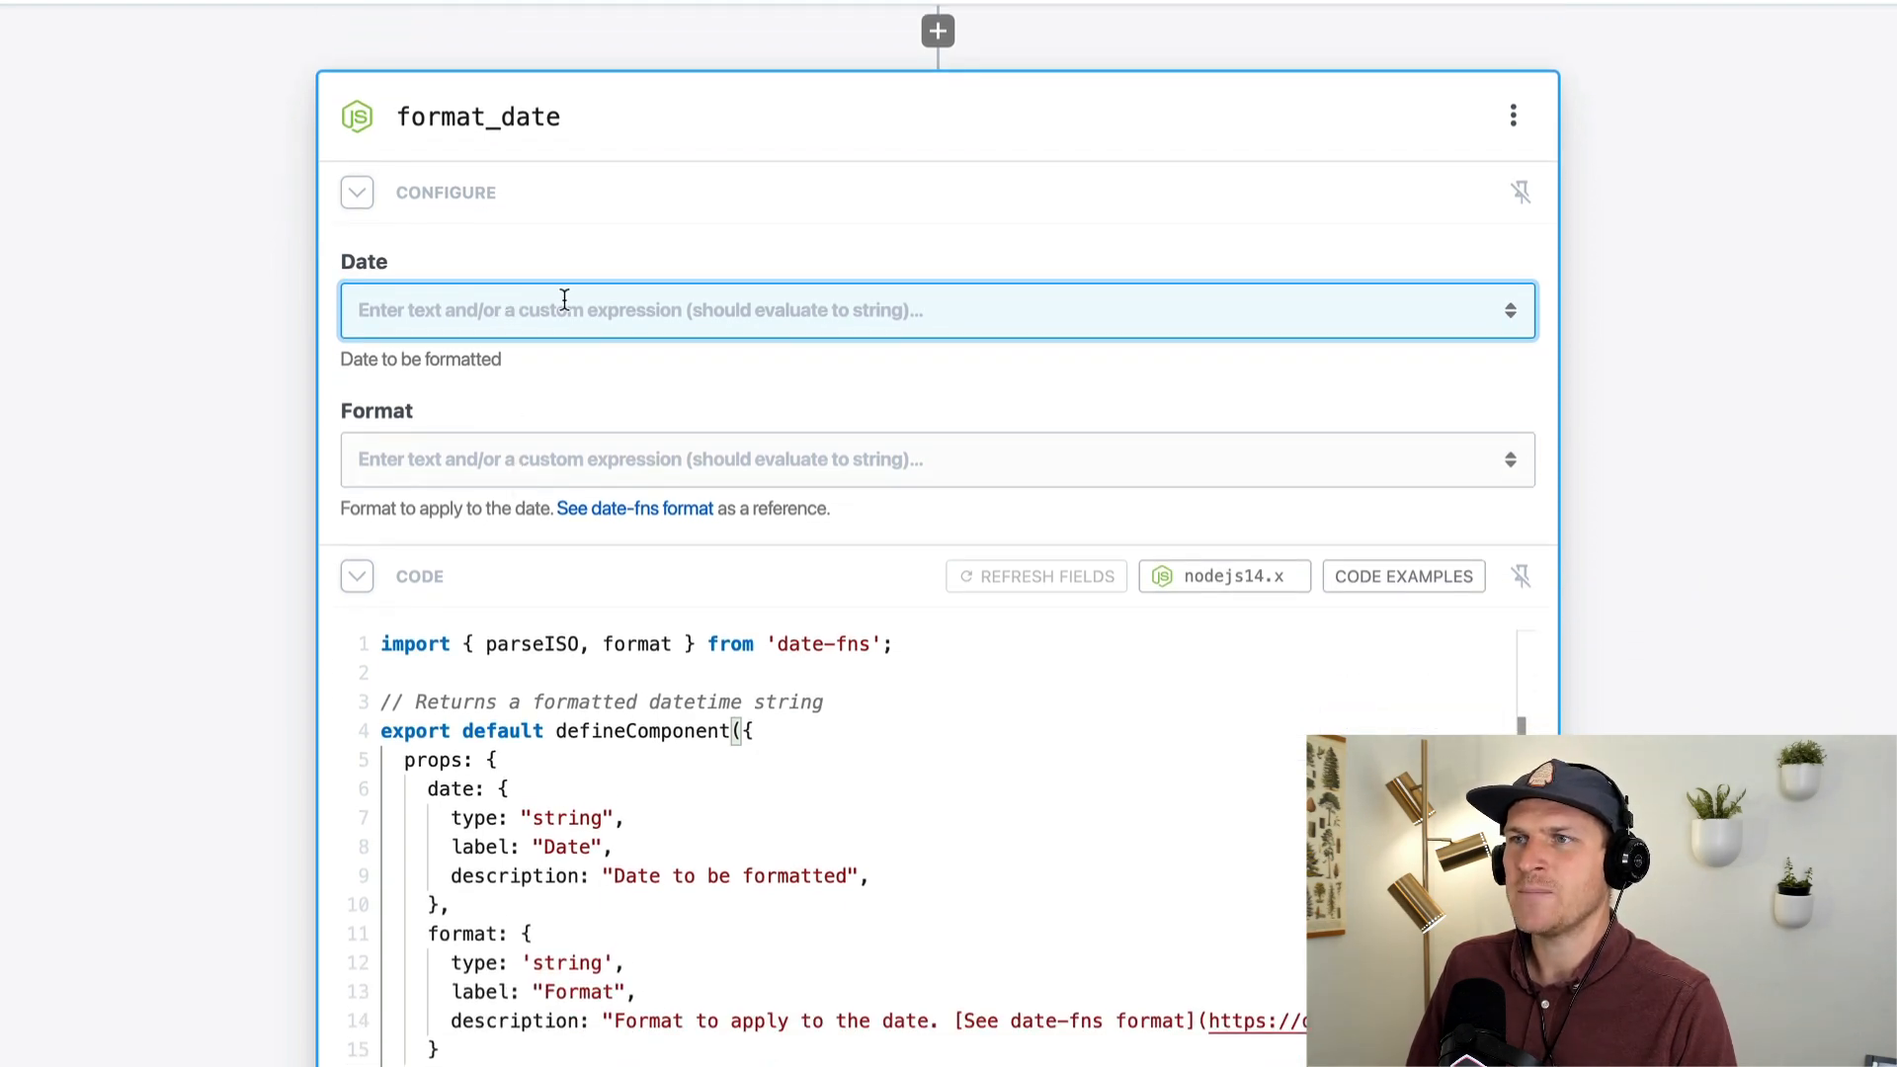
Step: Set the Date input to {{steps.trigger.context.ts}}, leaving Format empty
left_click(938, 310)
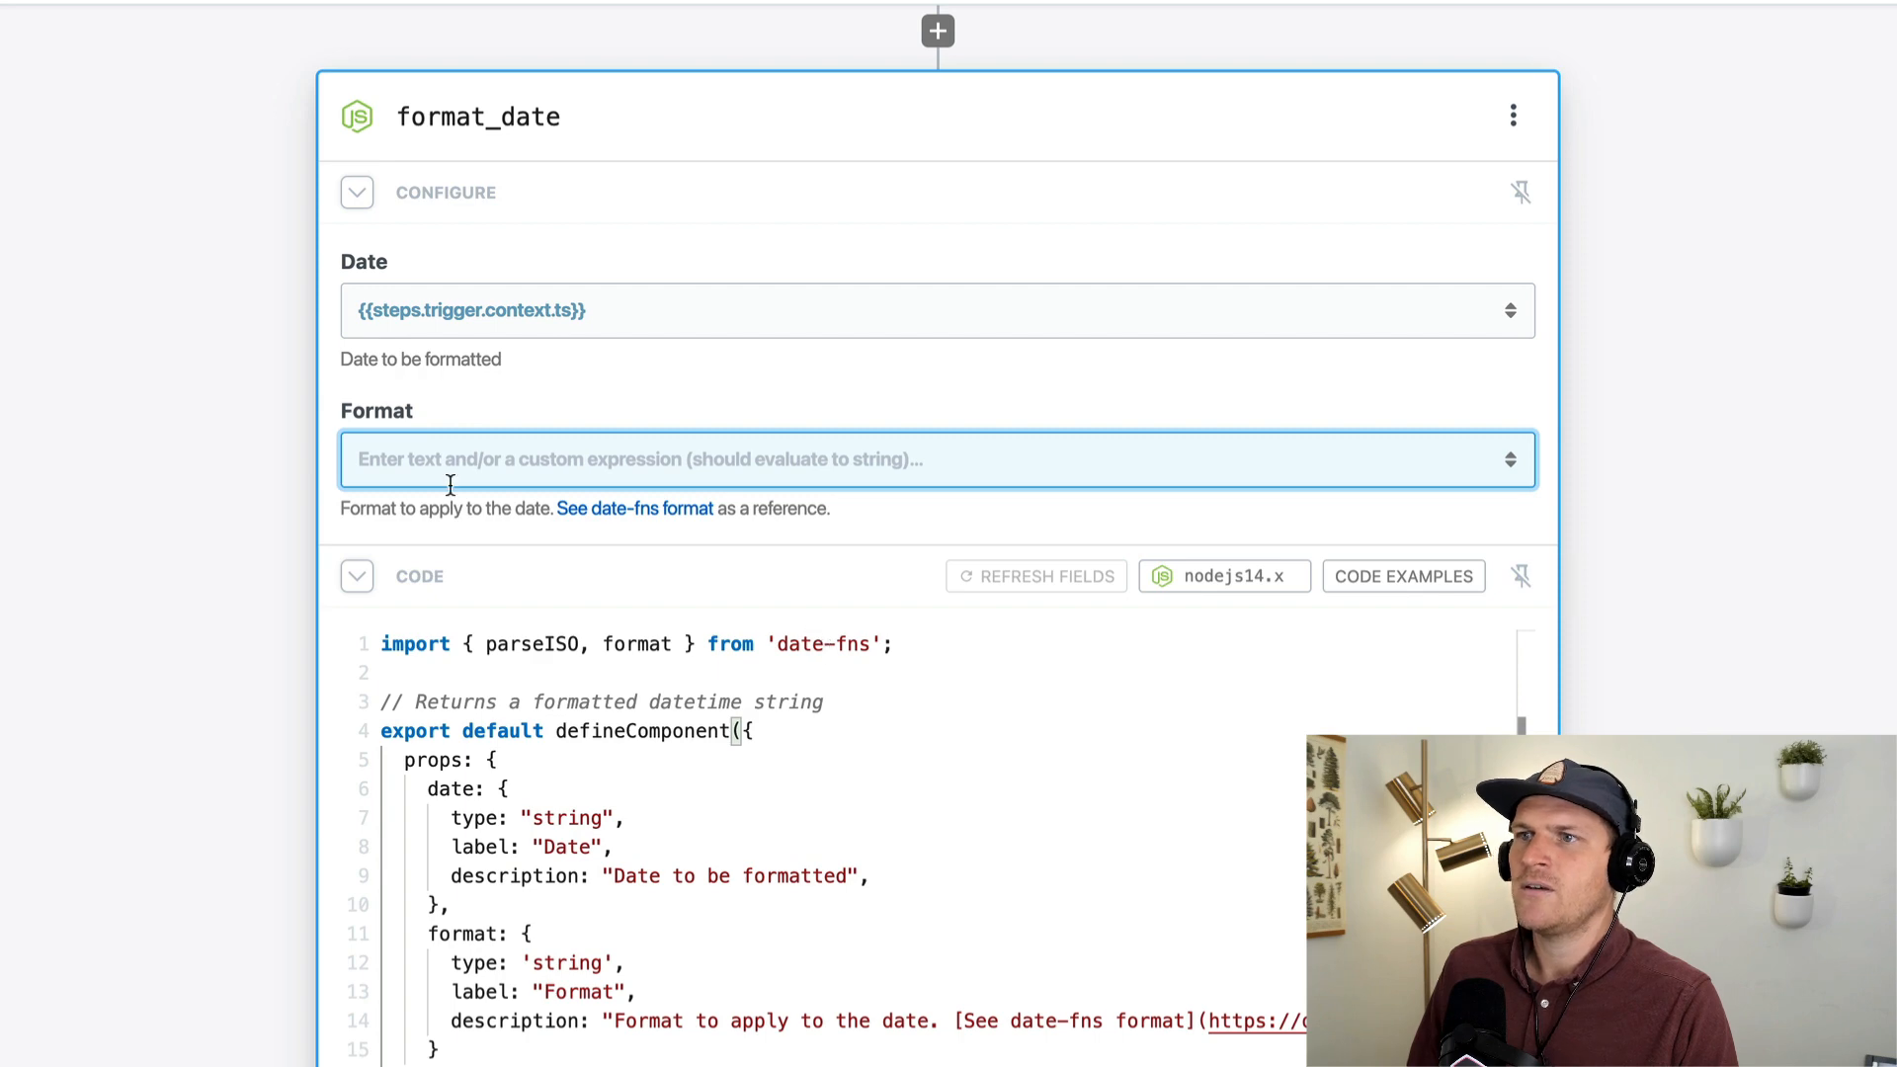
left_click(937, 458)
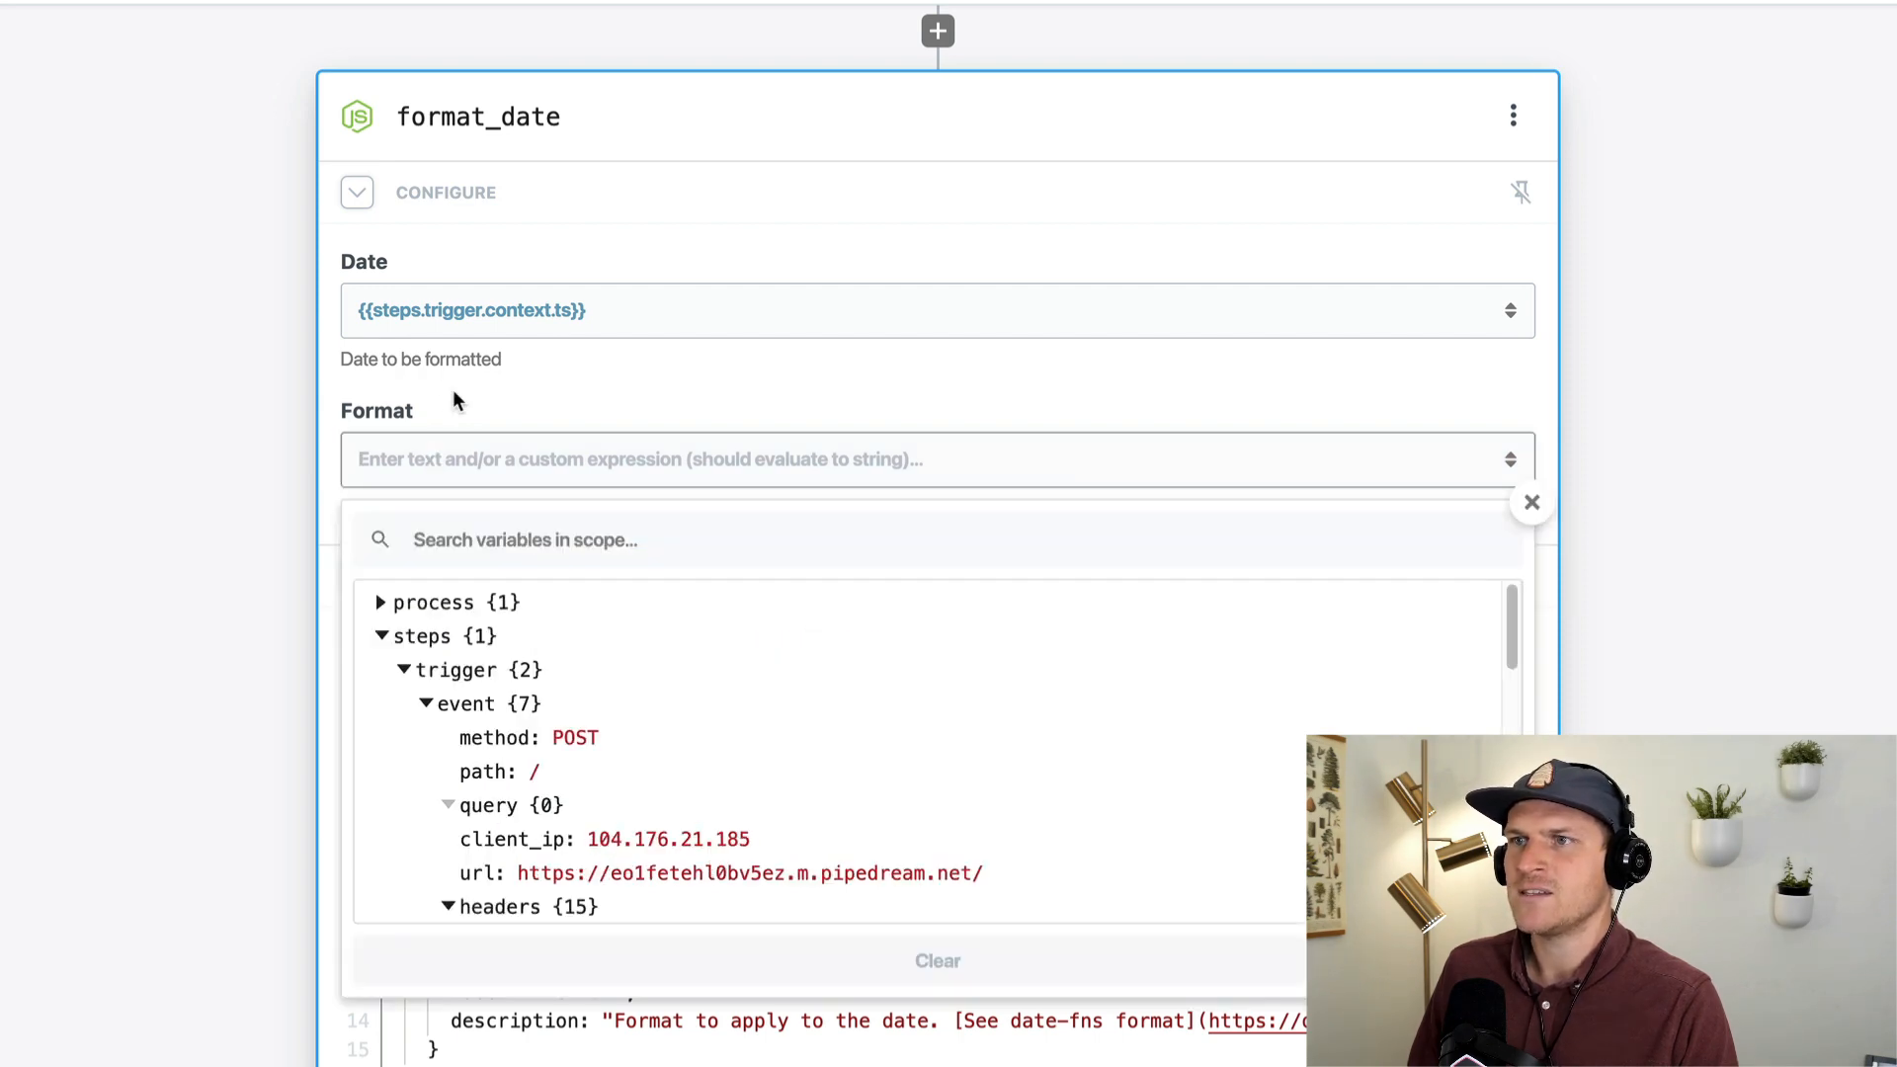
left_click(937, 458)
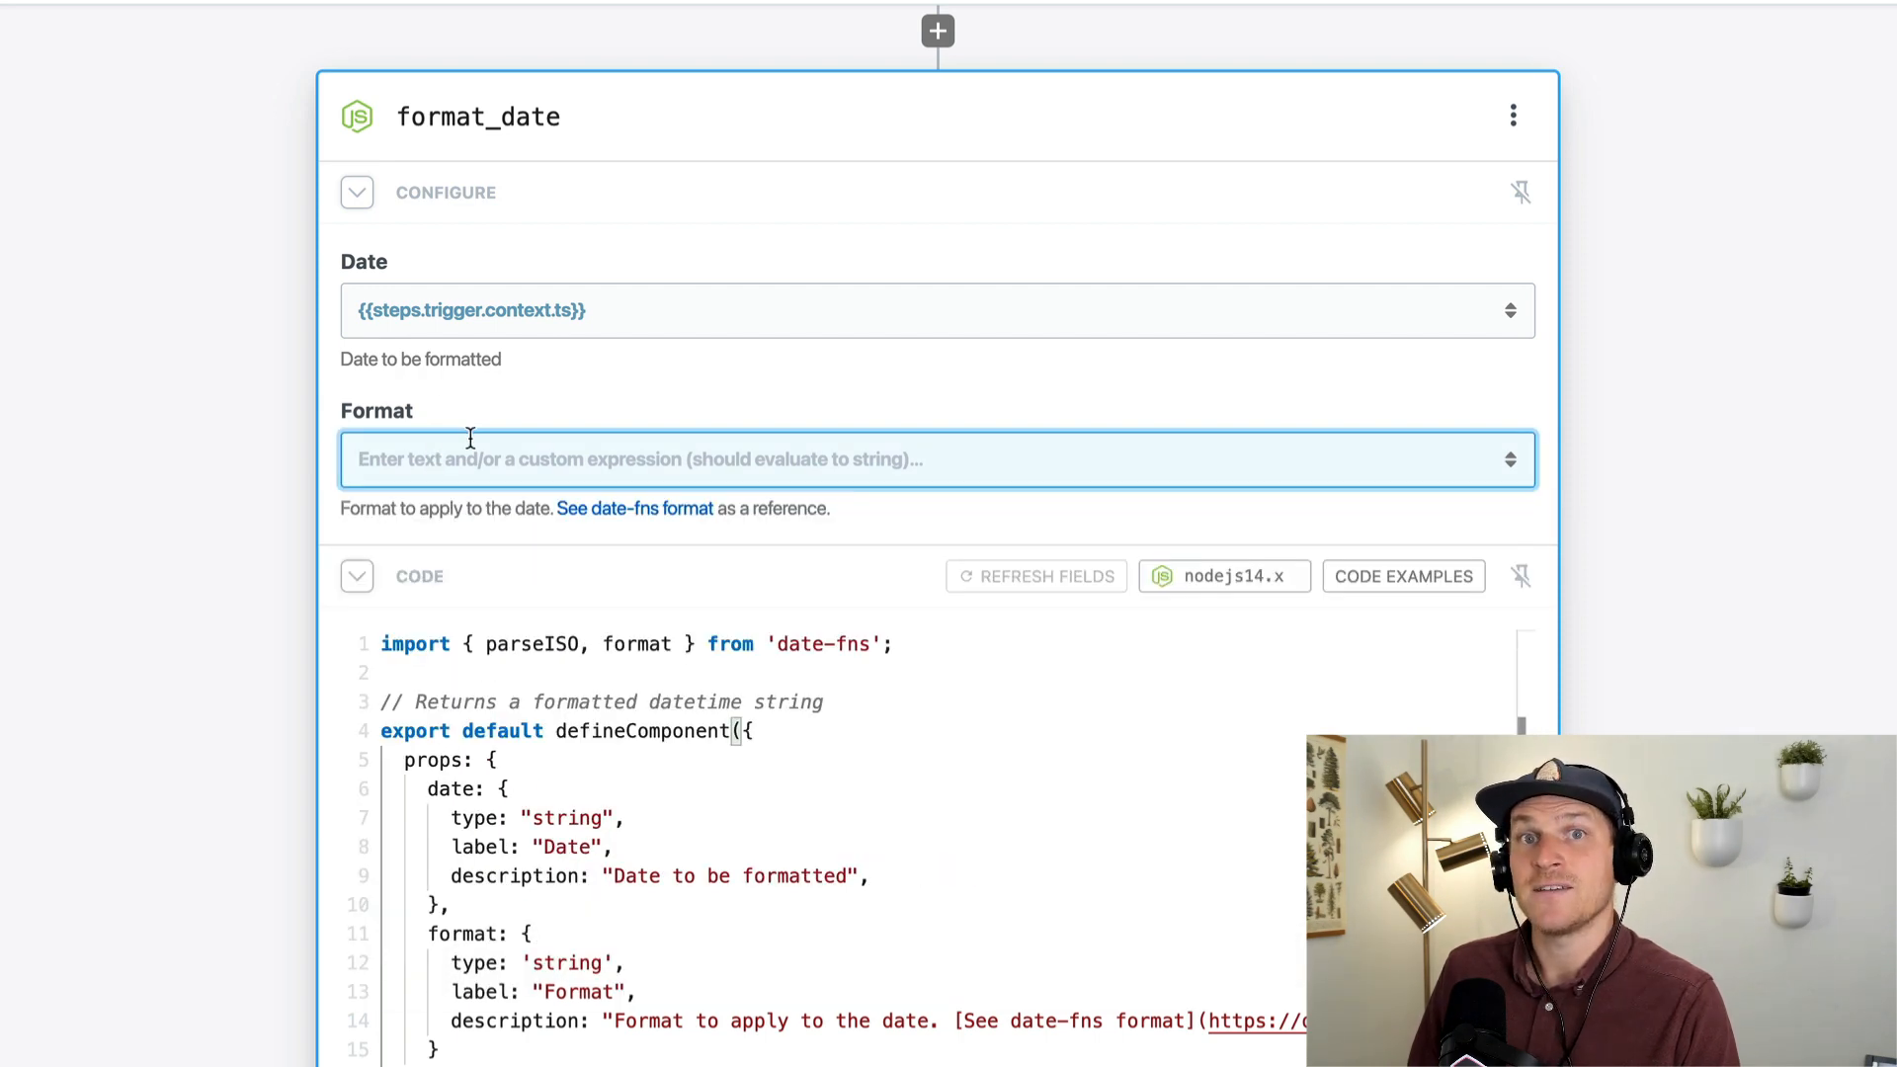
mouse_move(634, 508)
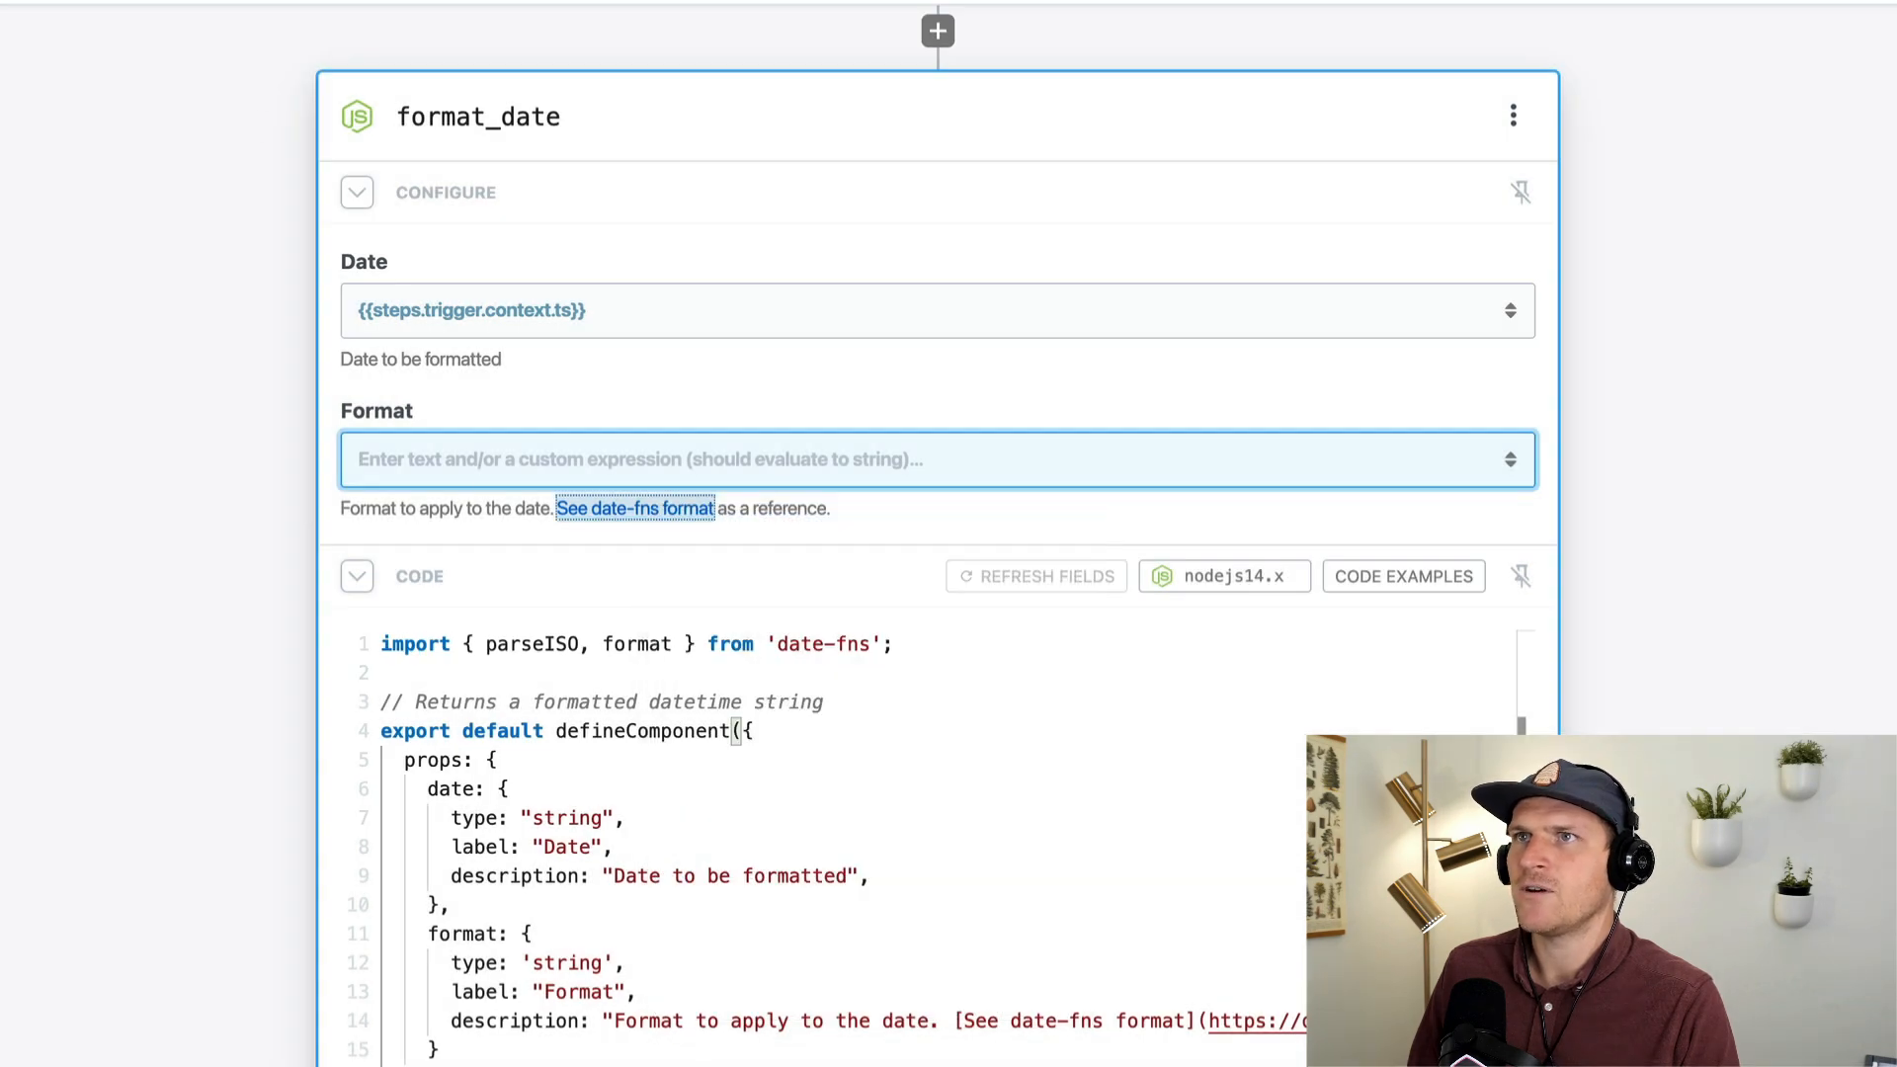
Step: Browse the date-fns format patterns reference table
left_click(634, 508)
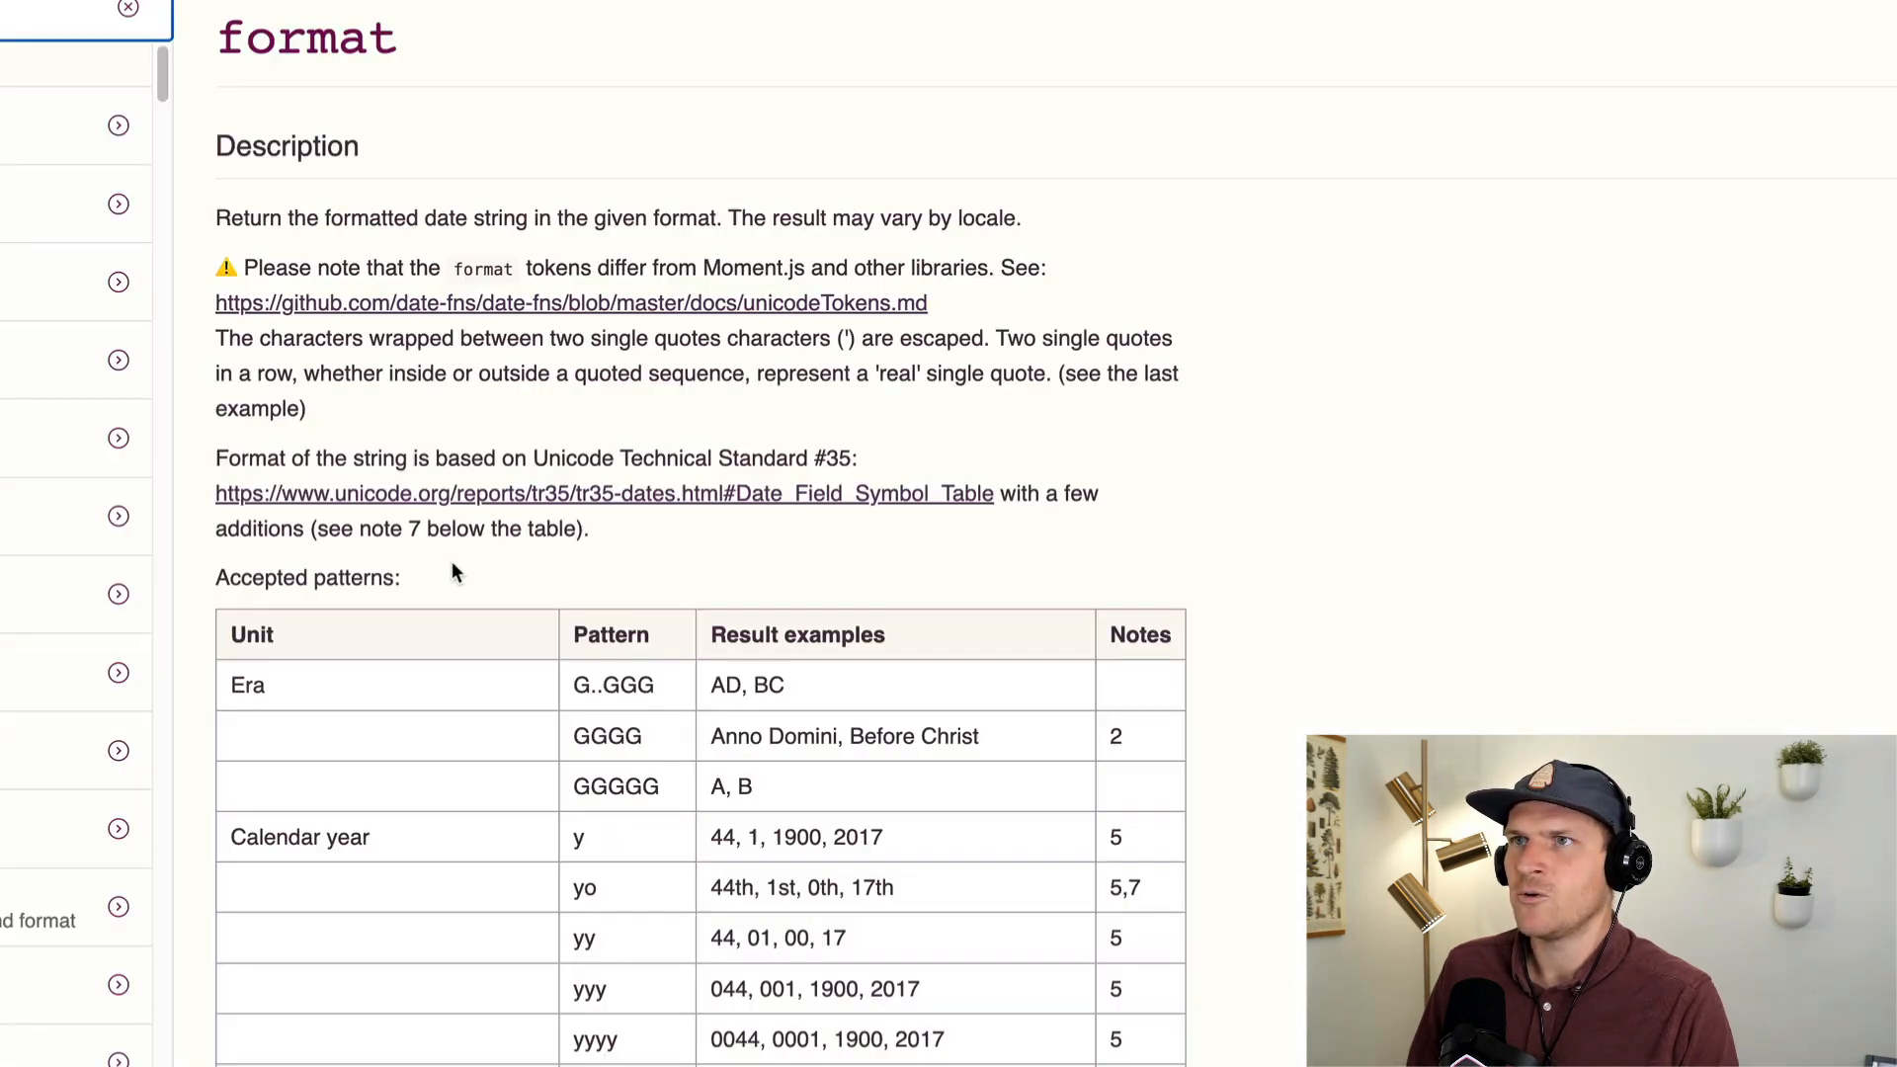
scroll("down", 3)
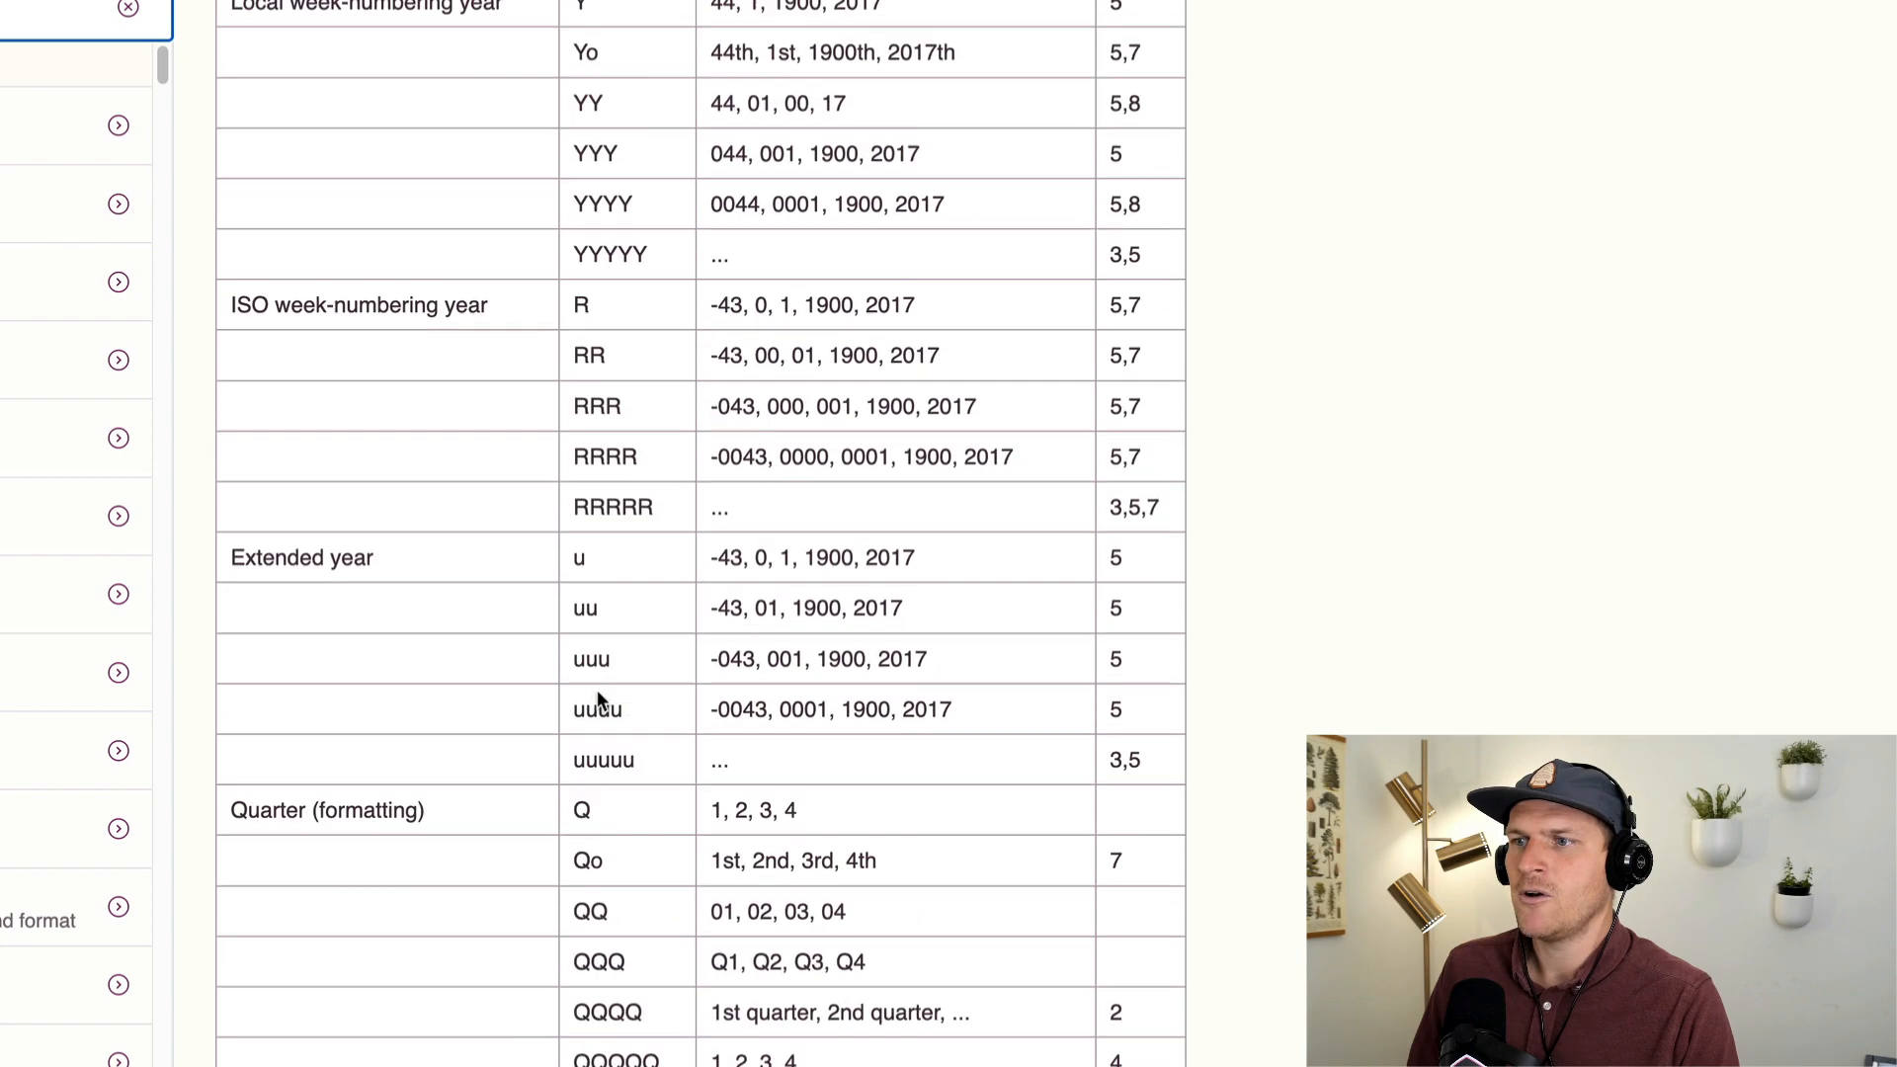
scroll("down", 3)
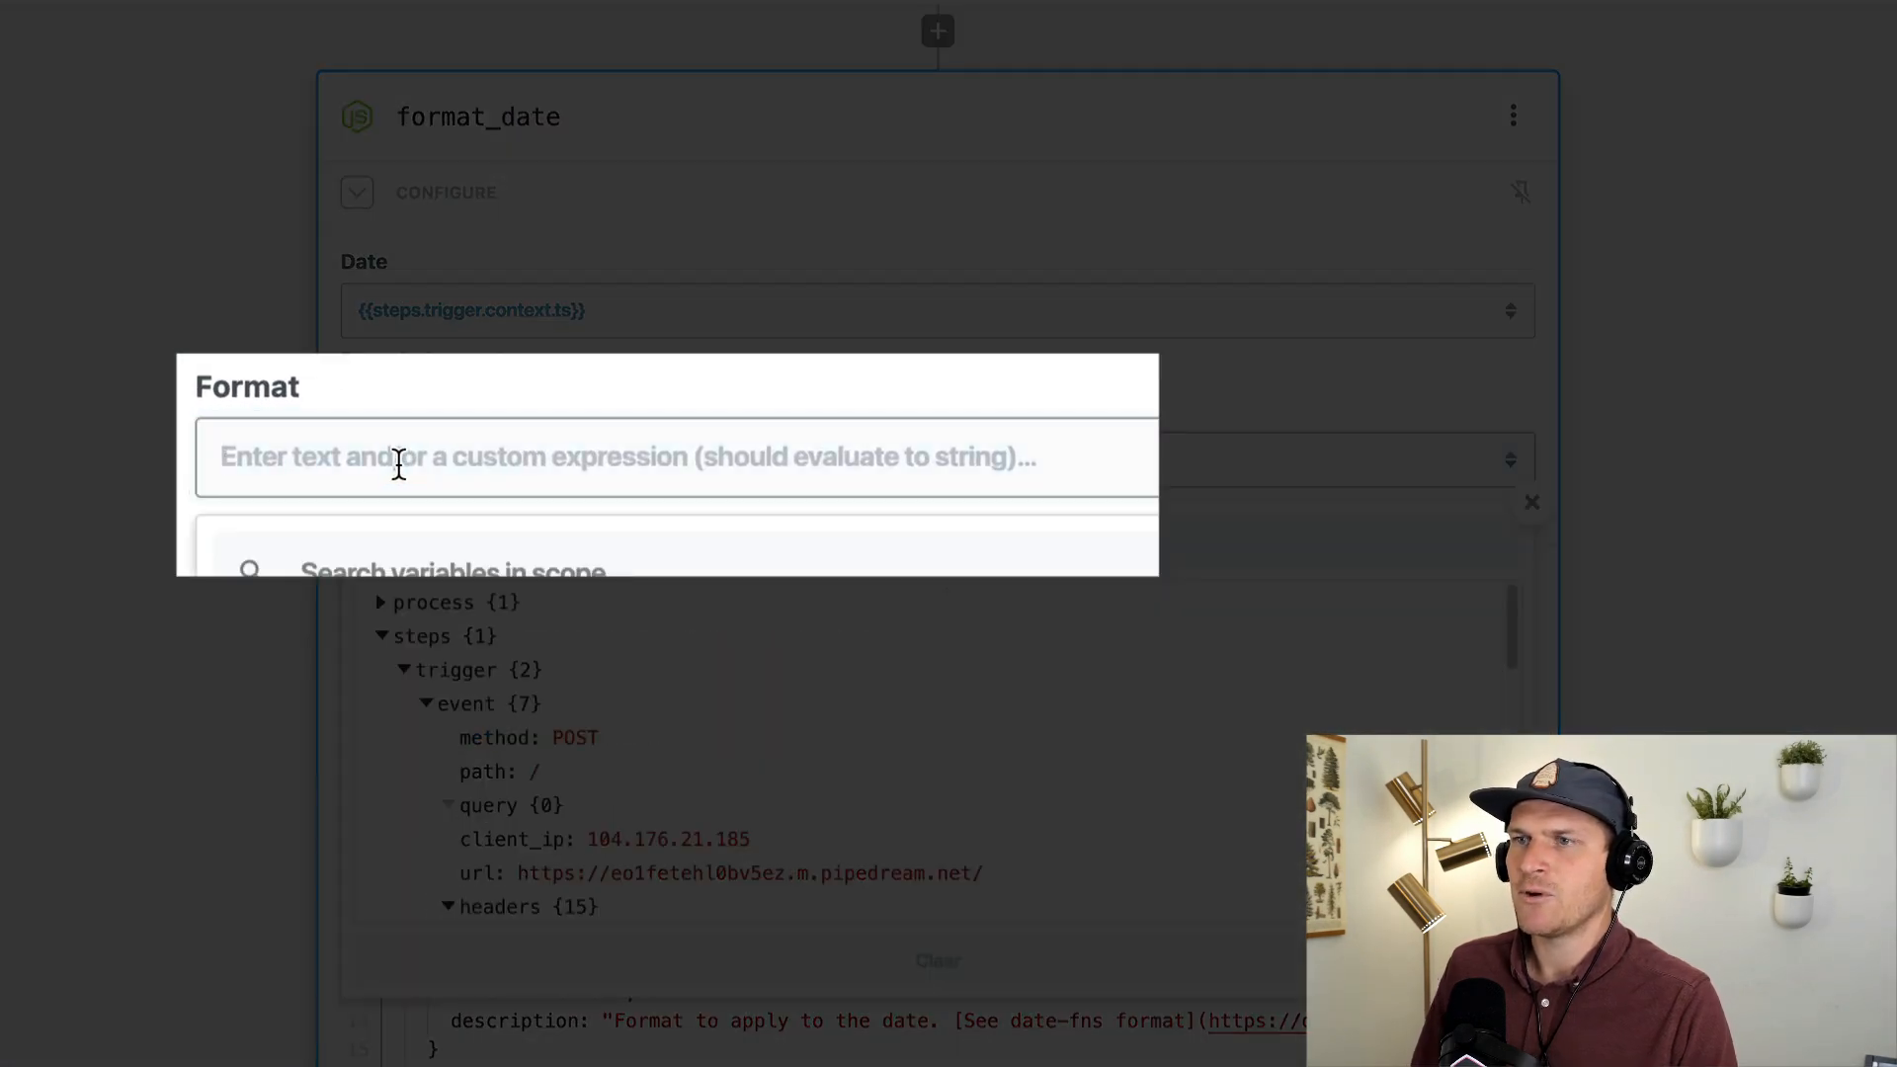
Step: Enter 'dd MM yyyy' as the Format and test the step successfully
type("dd")
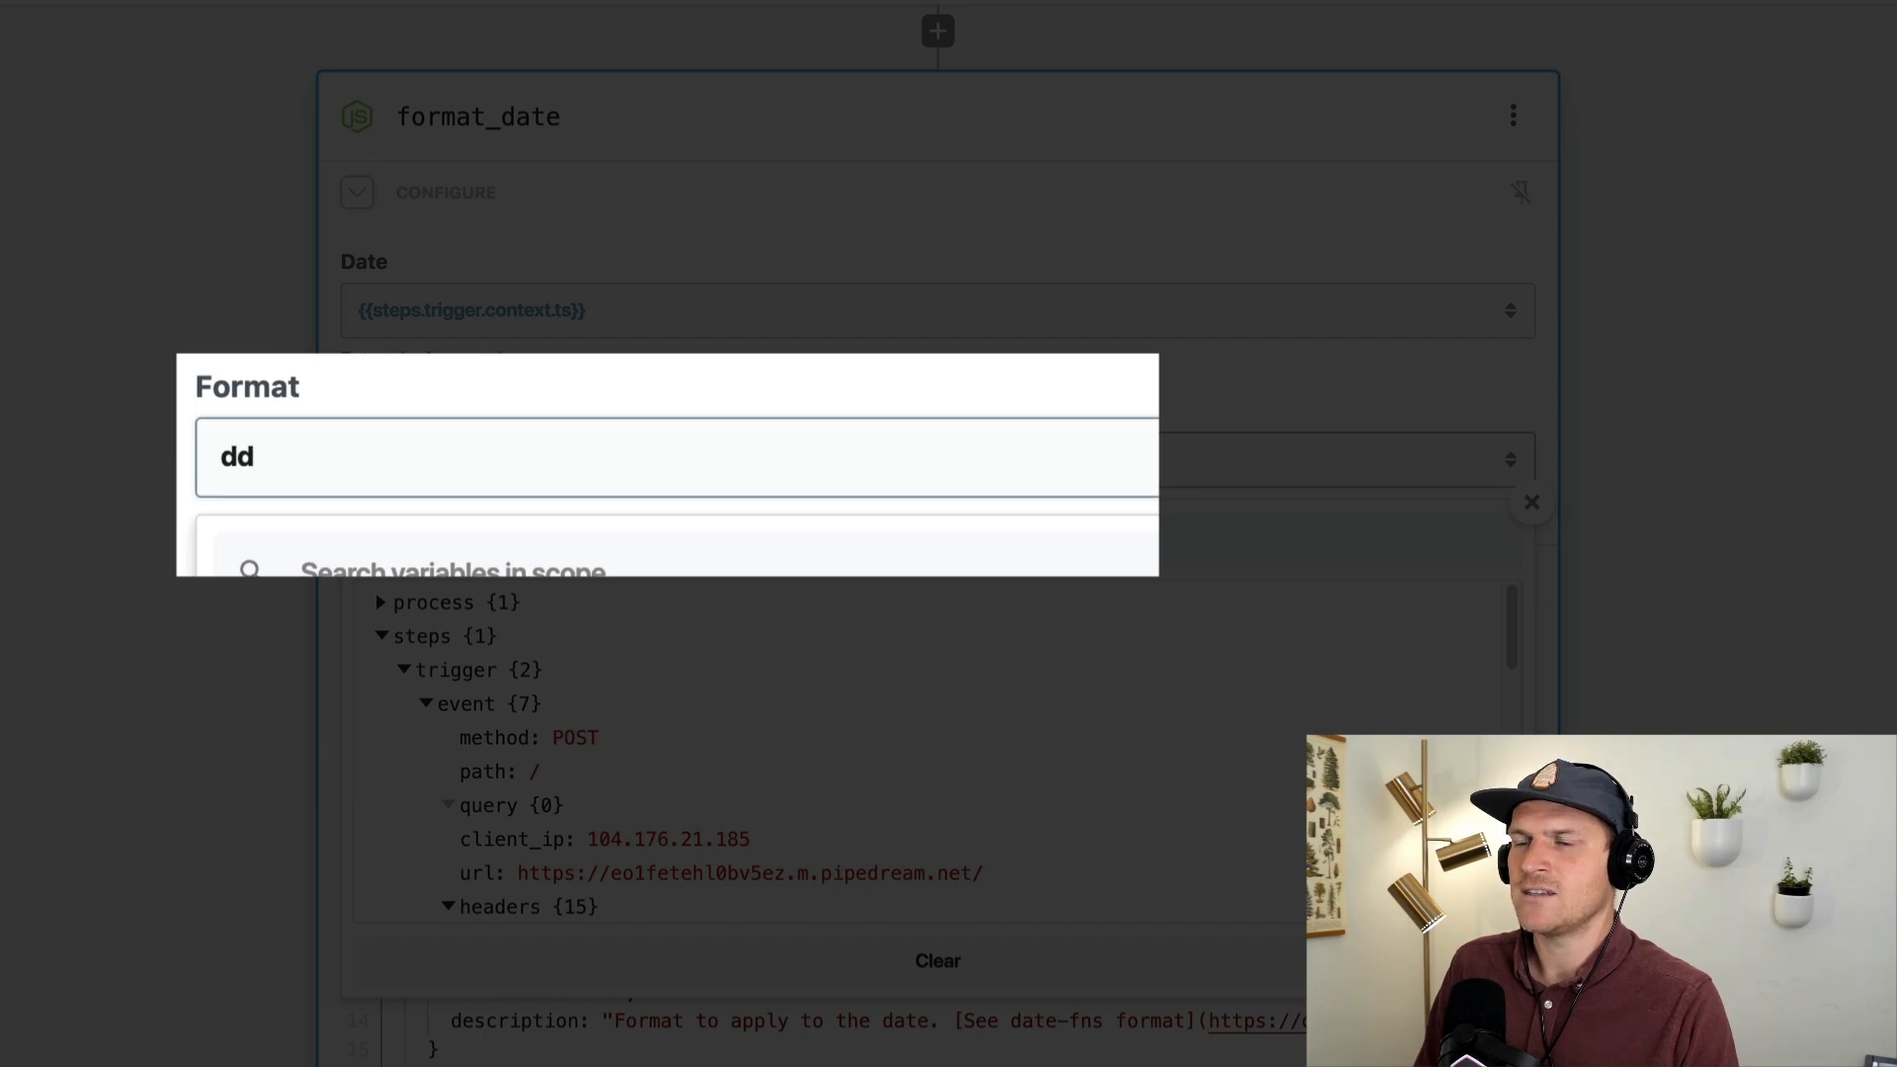
type("MM yyyy")
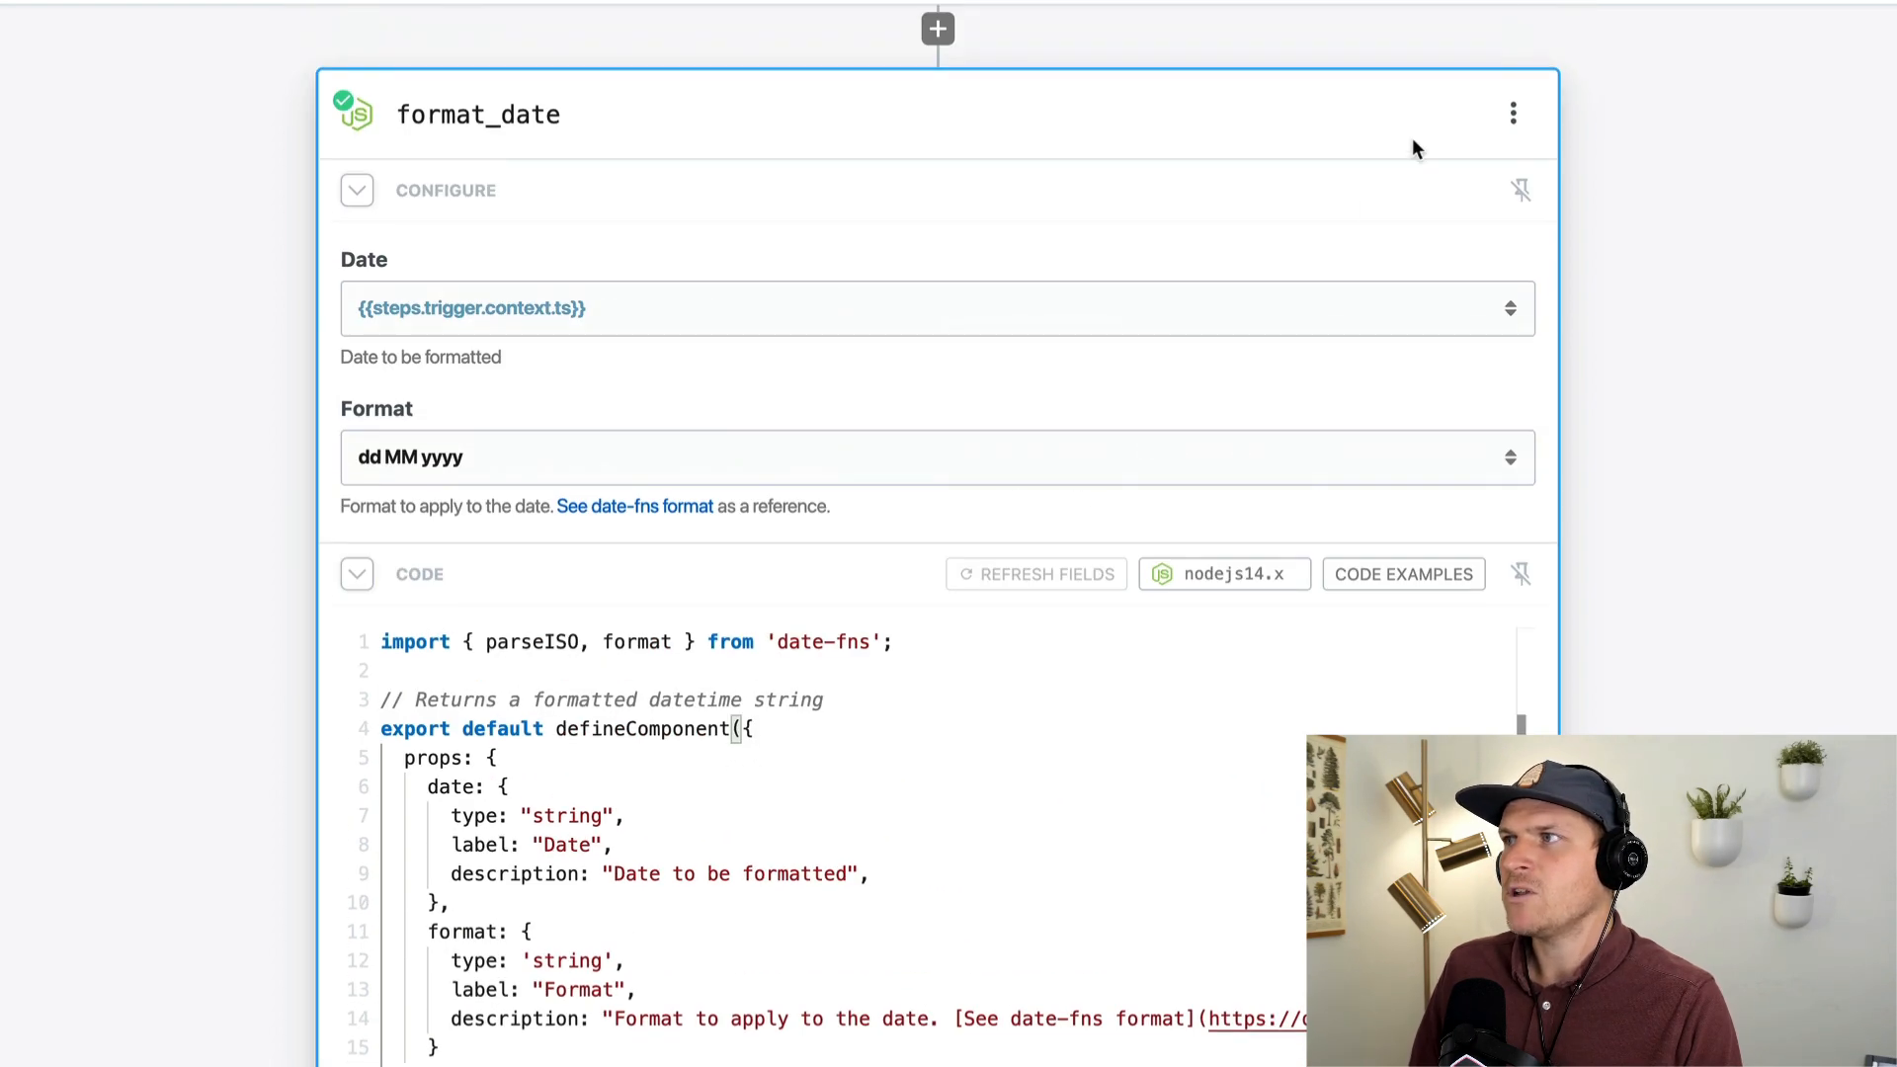
left_click(1512, 112)
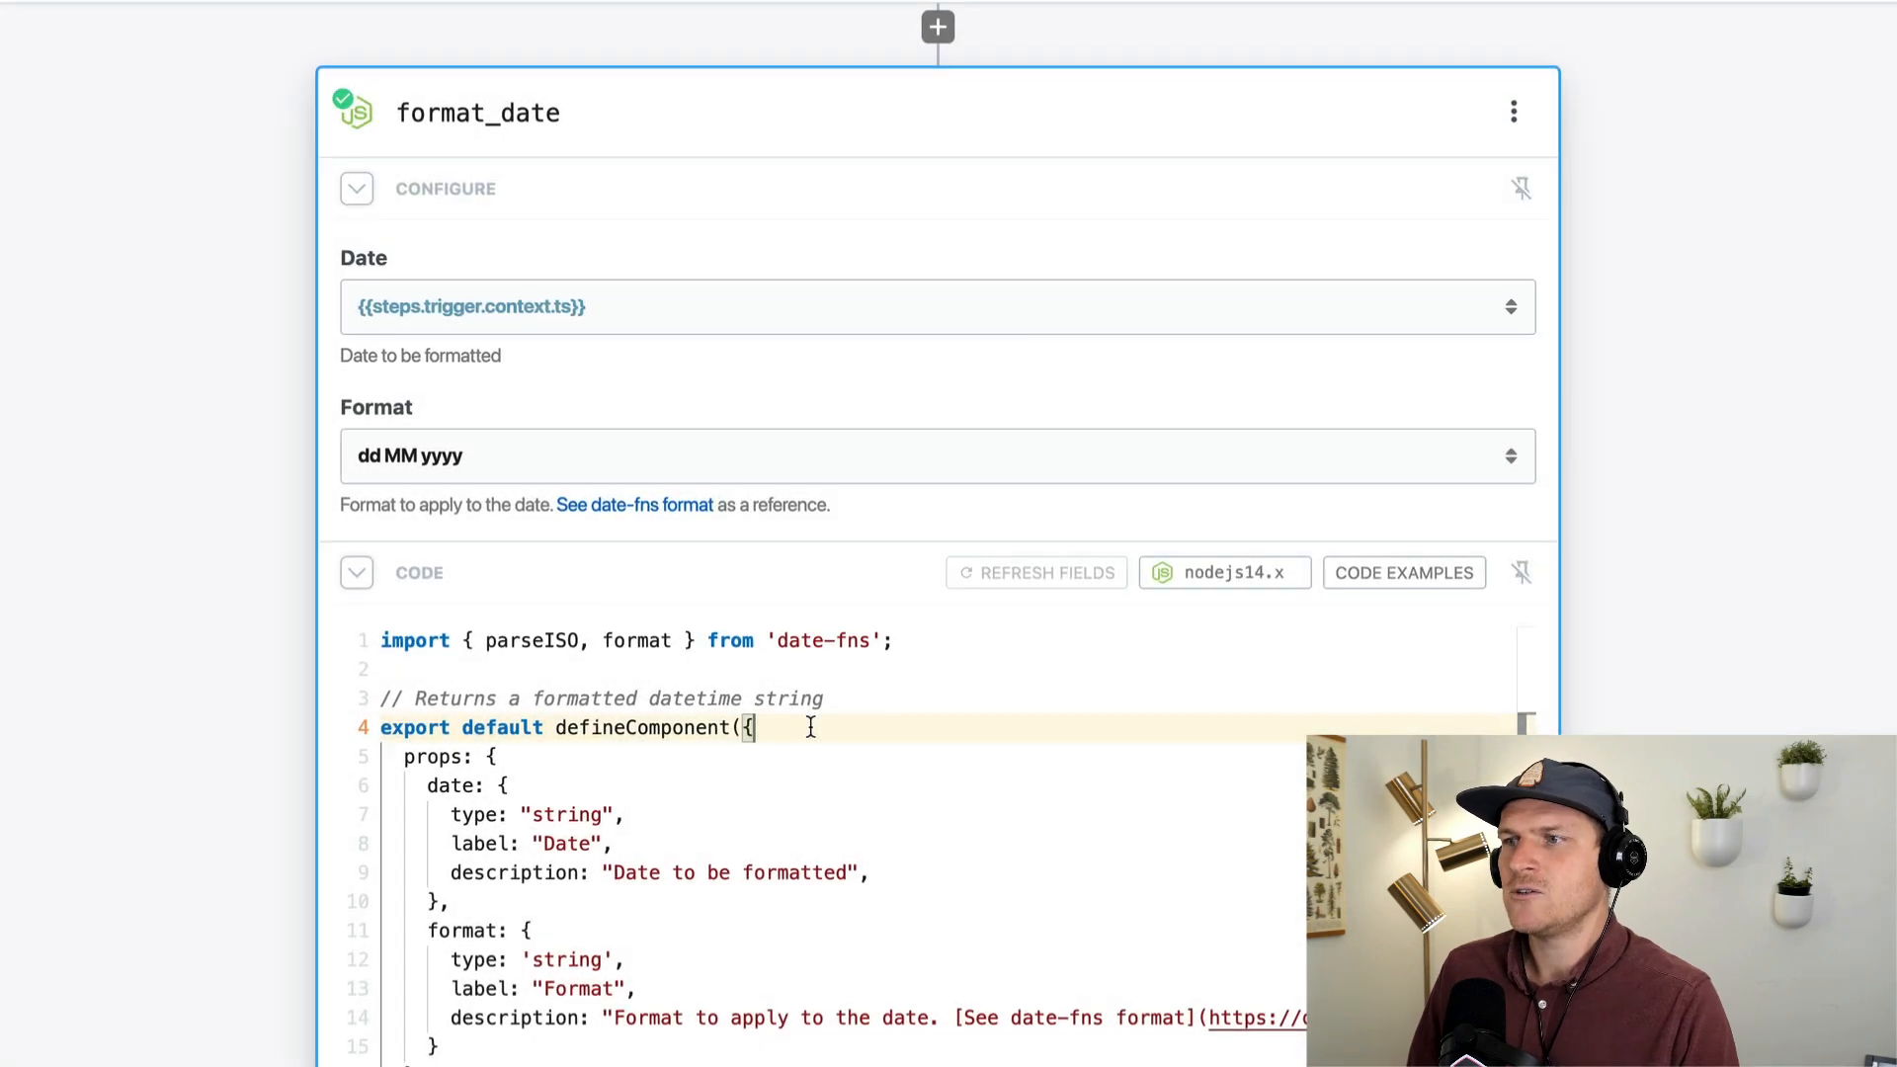
Step: Add name 'Format Date', empty version and key, and type 'action' to the component code
type("name: '',")
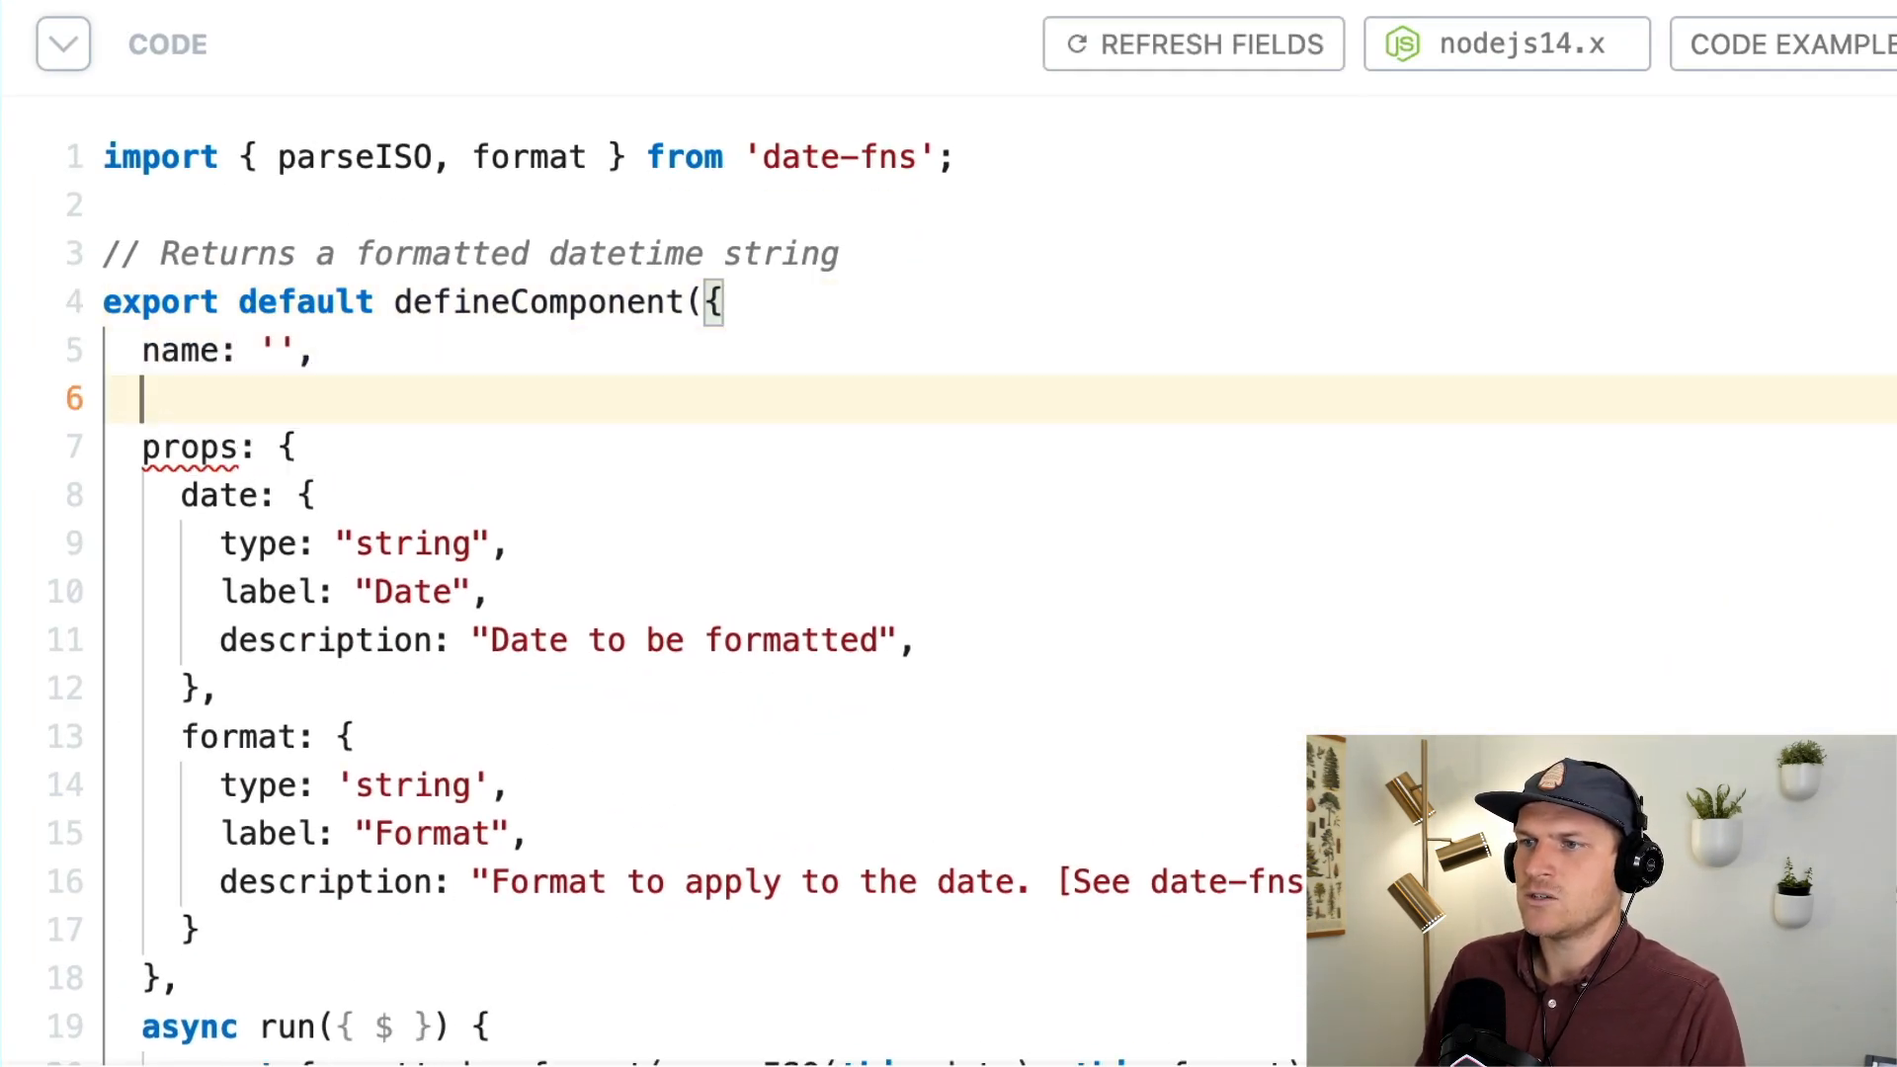
type("version: '',")
type("l")
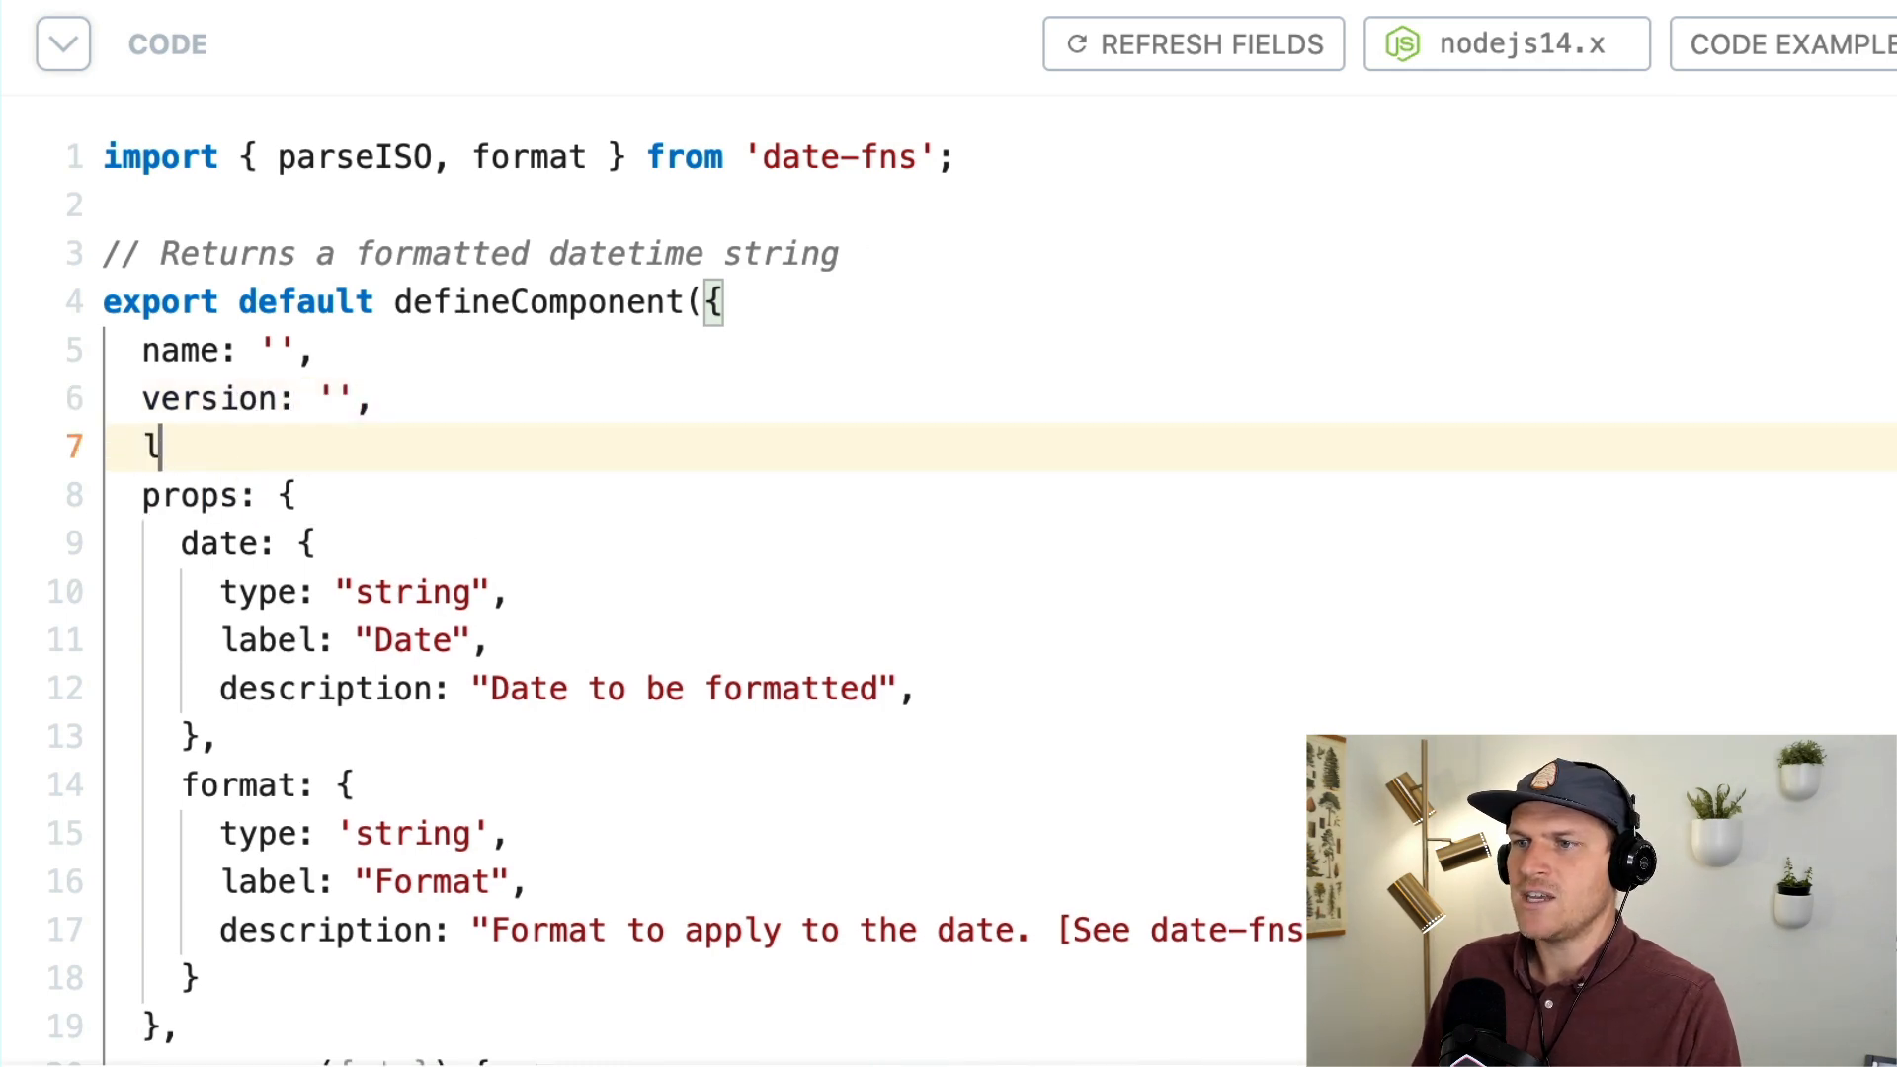
type("key: '',")
type("type: '")
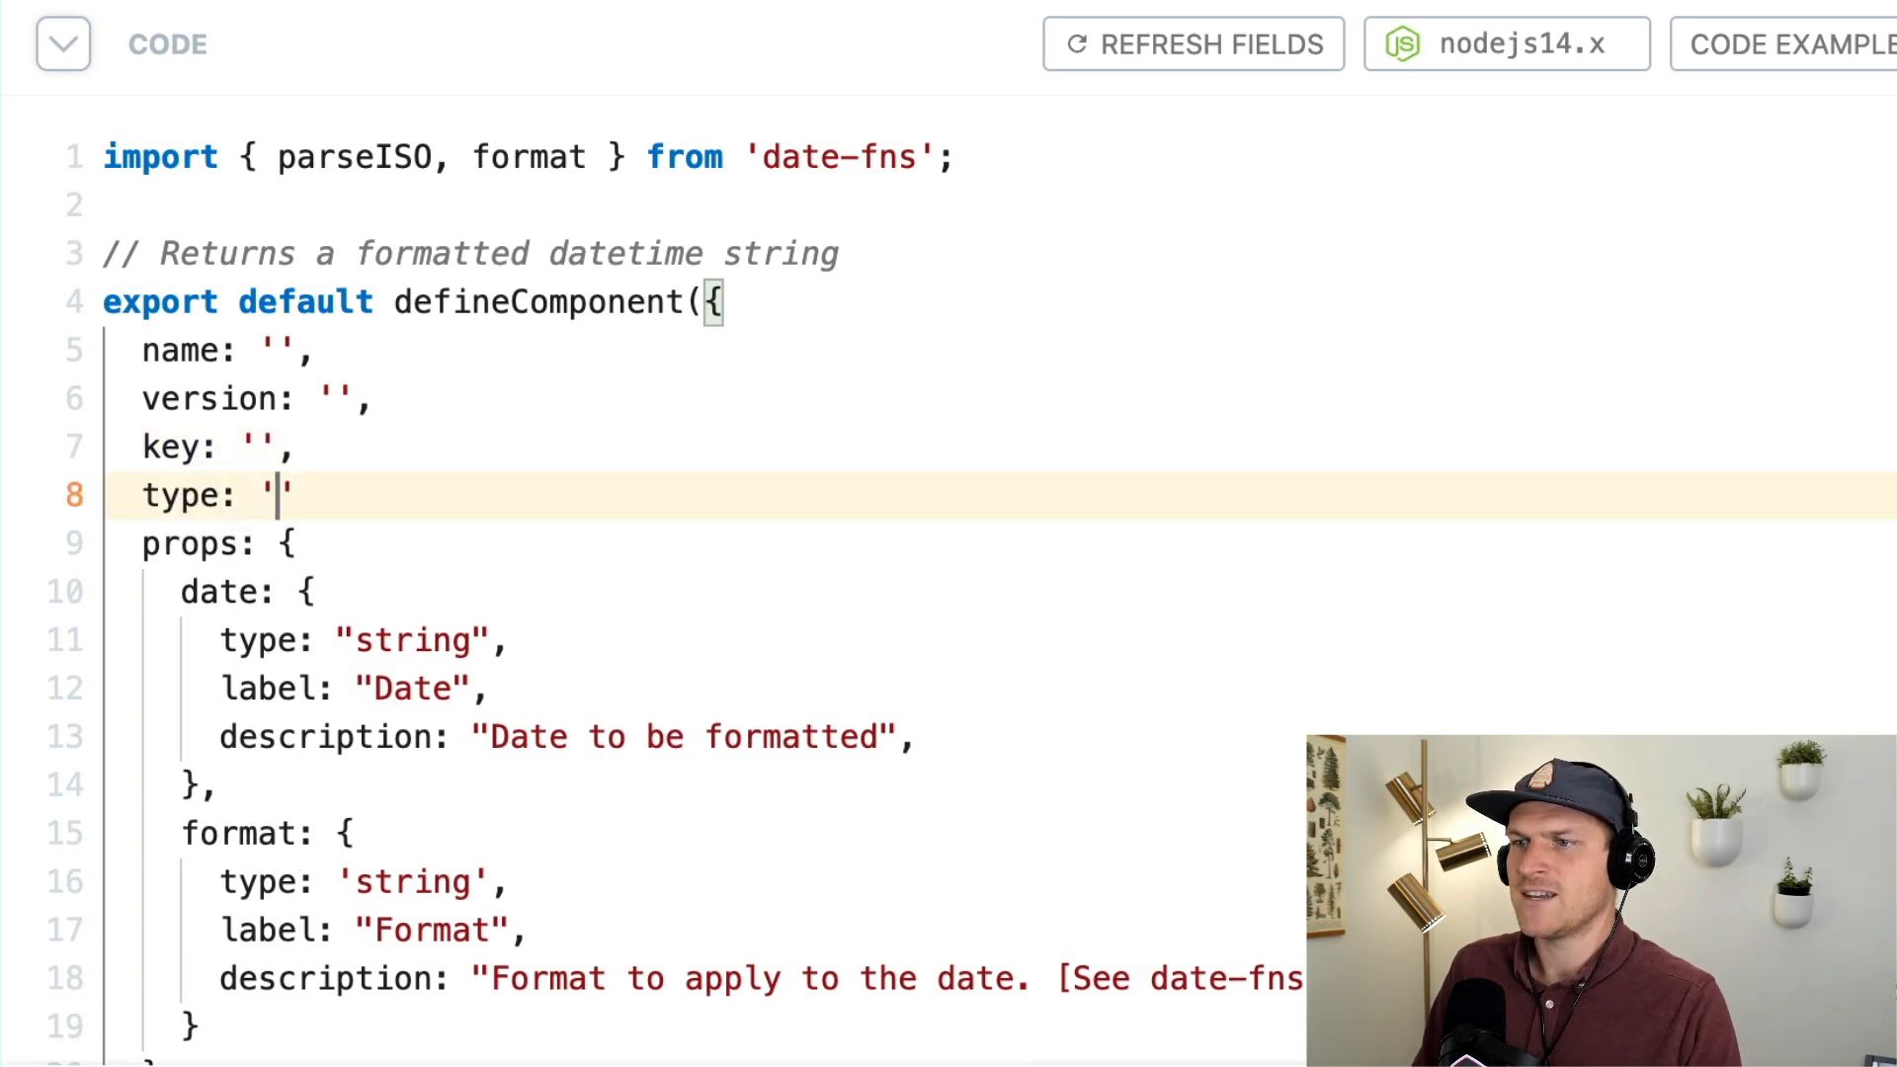
type("action")
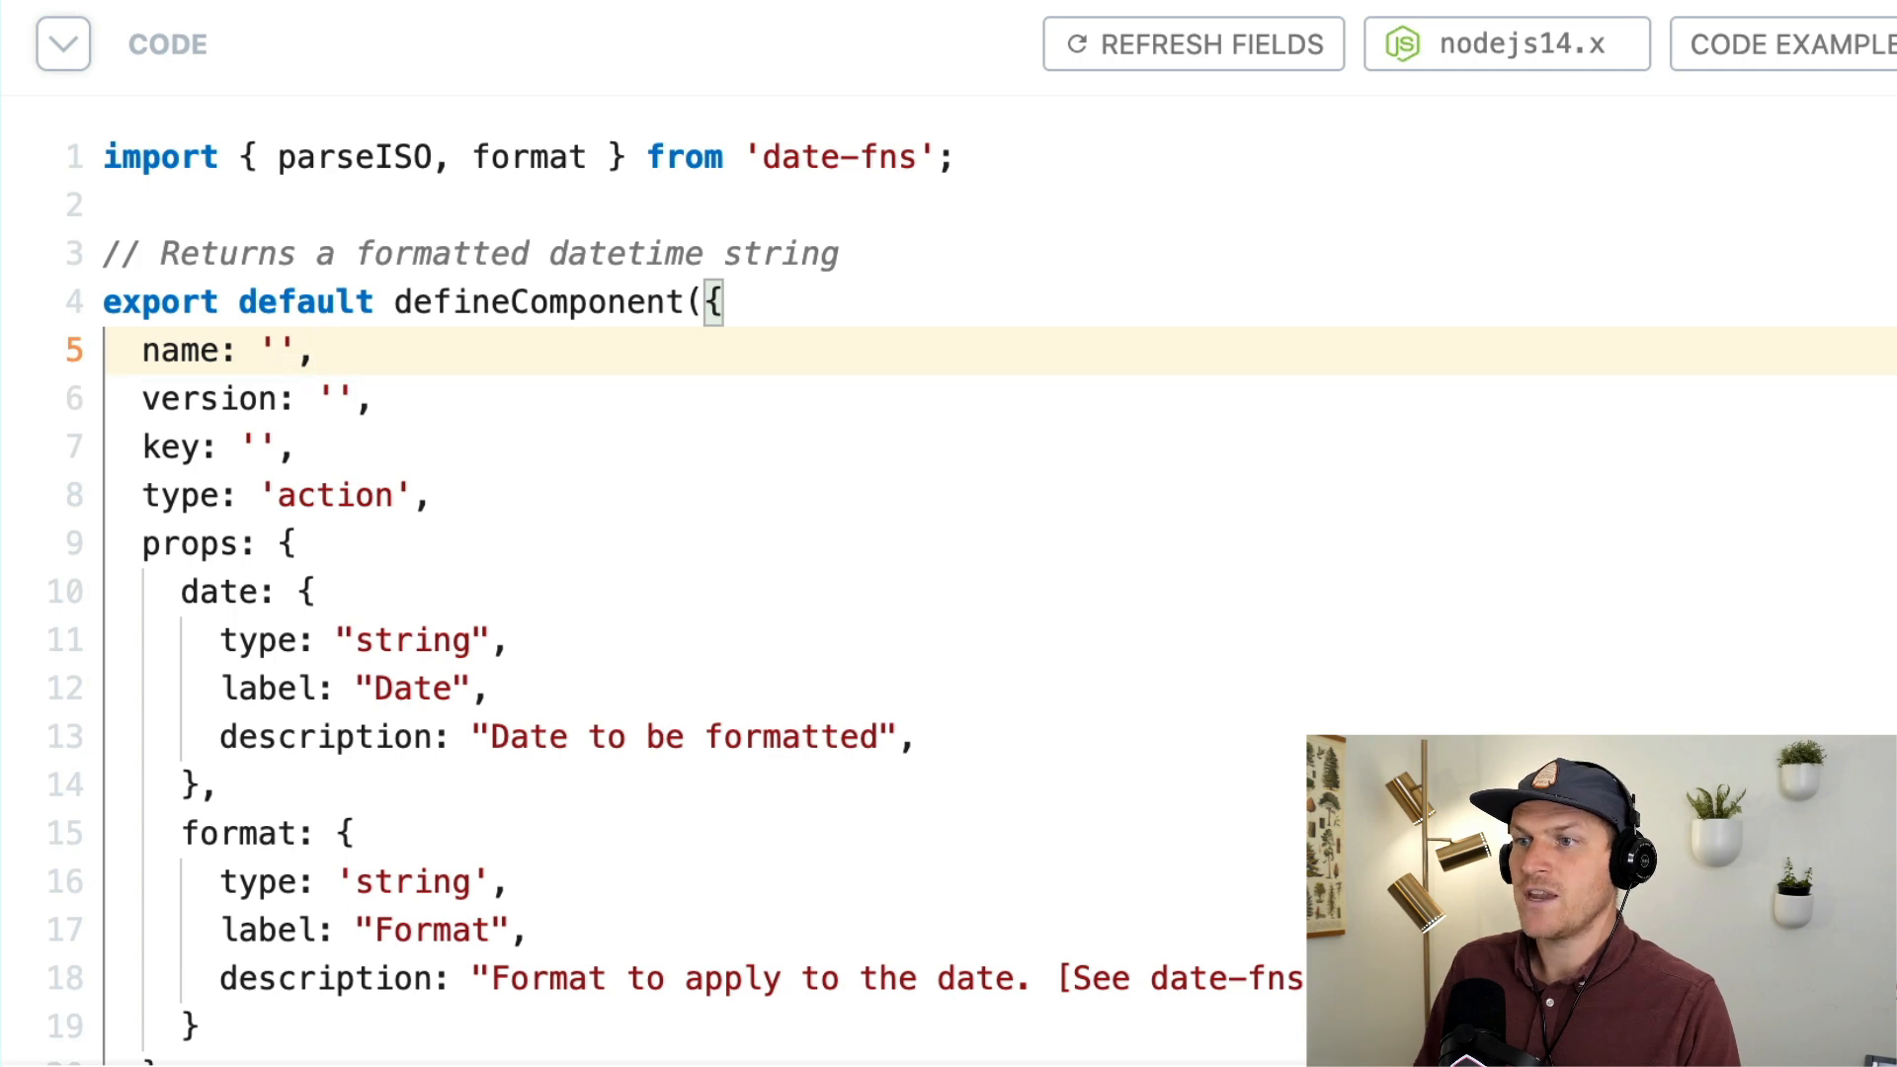
type("Date Fo")
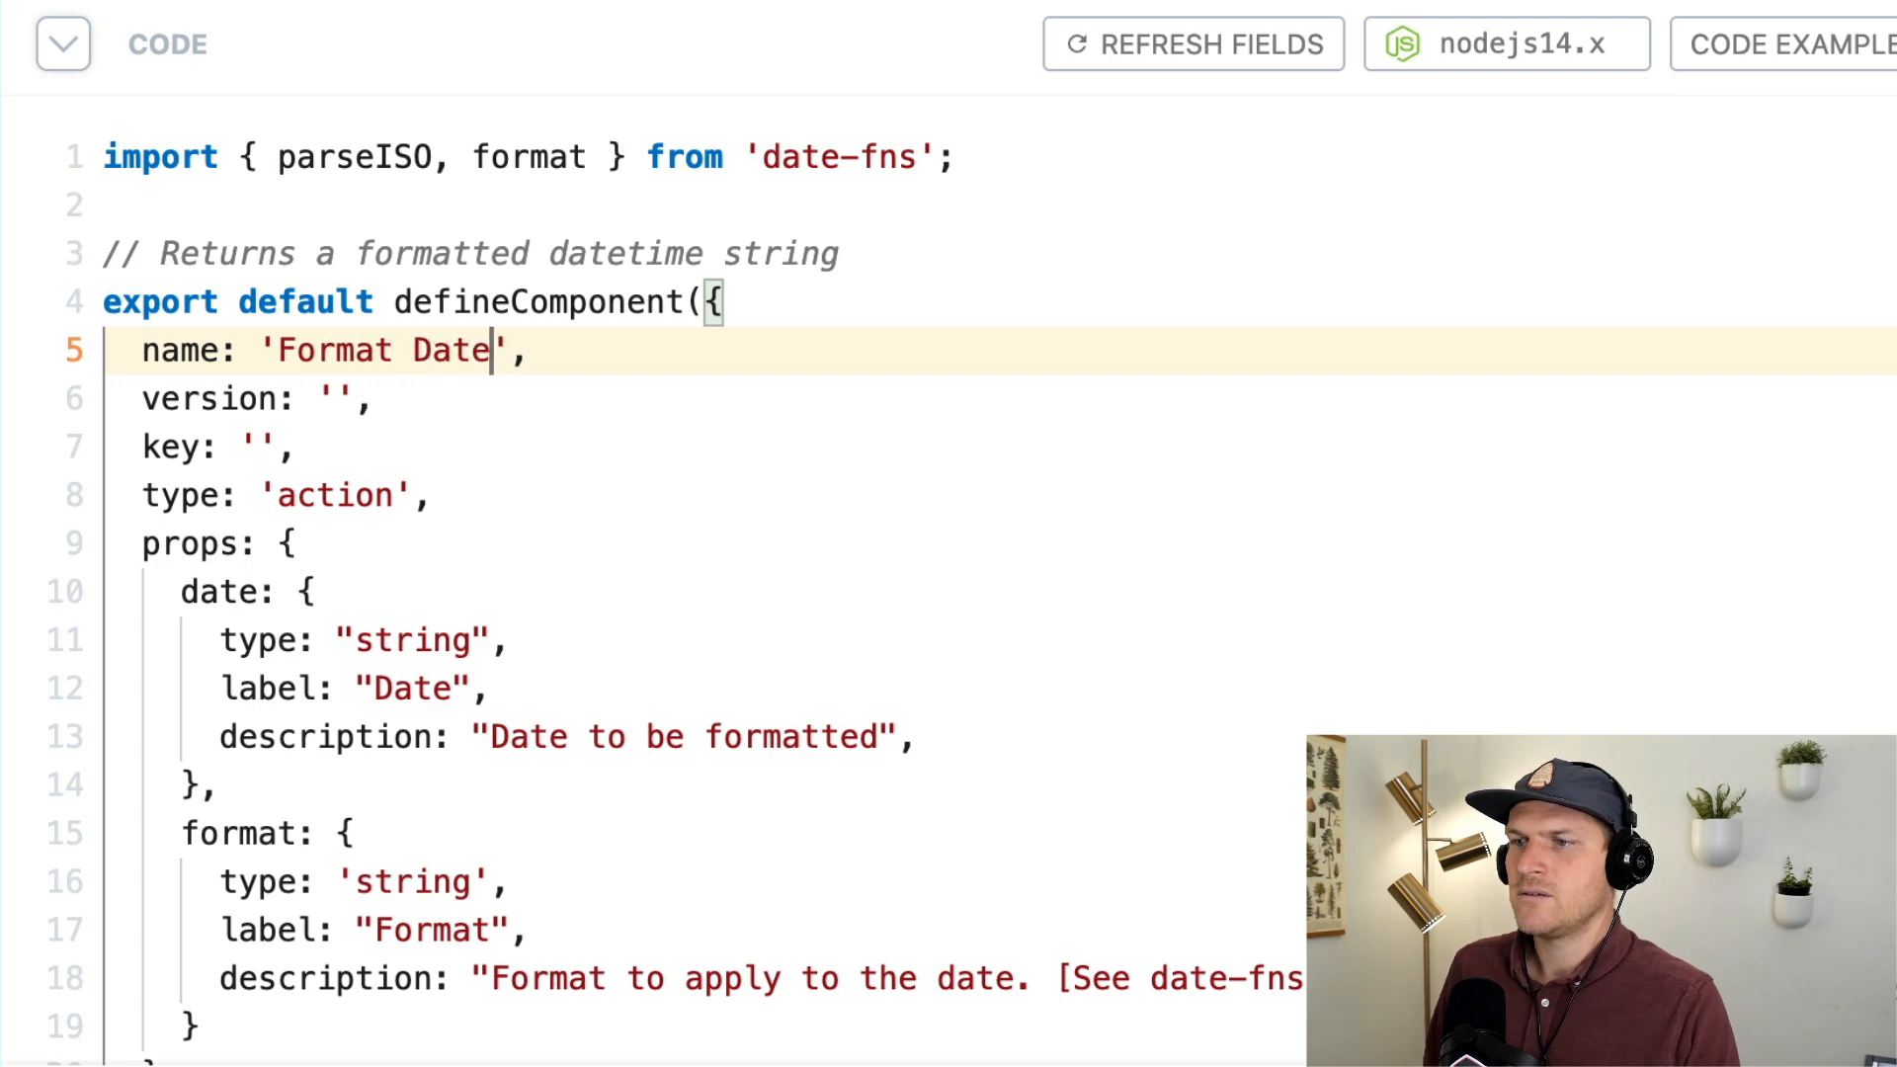
Step: Fill in version '0.0.1' and key 'pierce-format-date', then review the code
type("0.0")
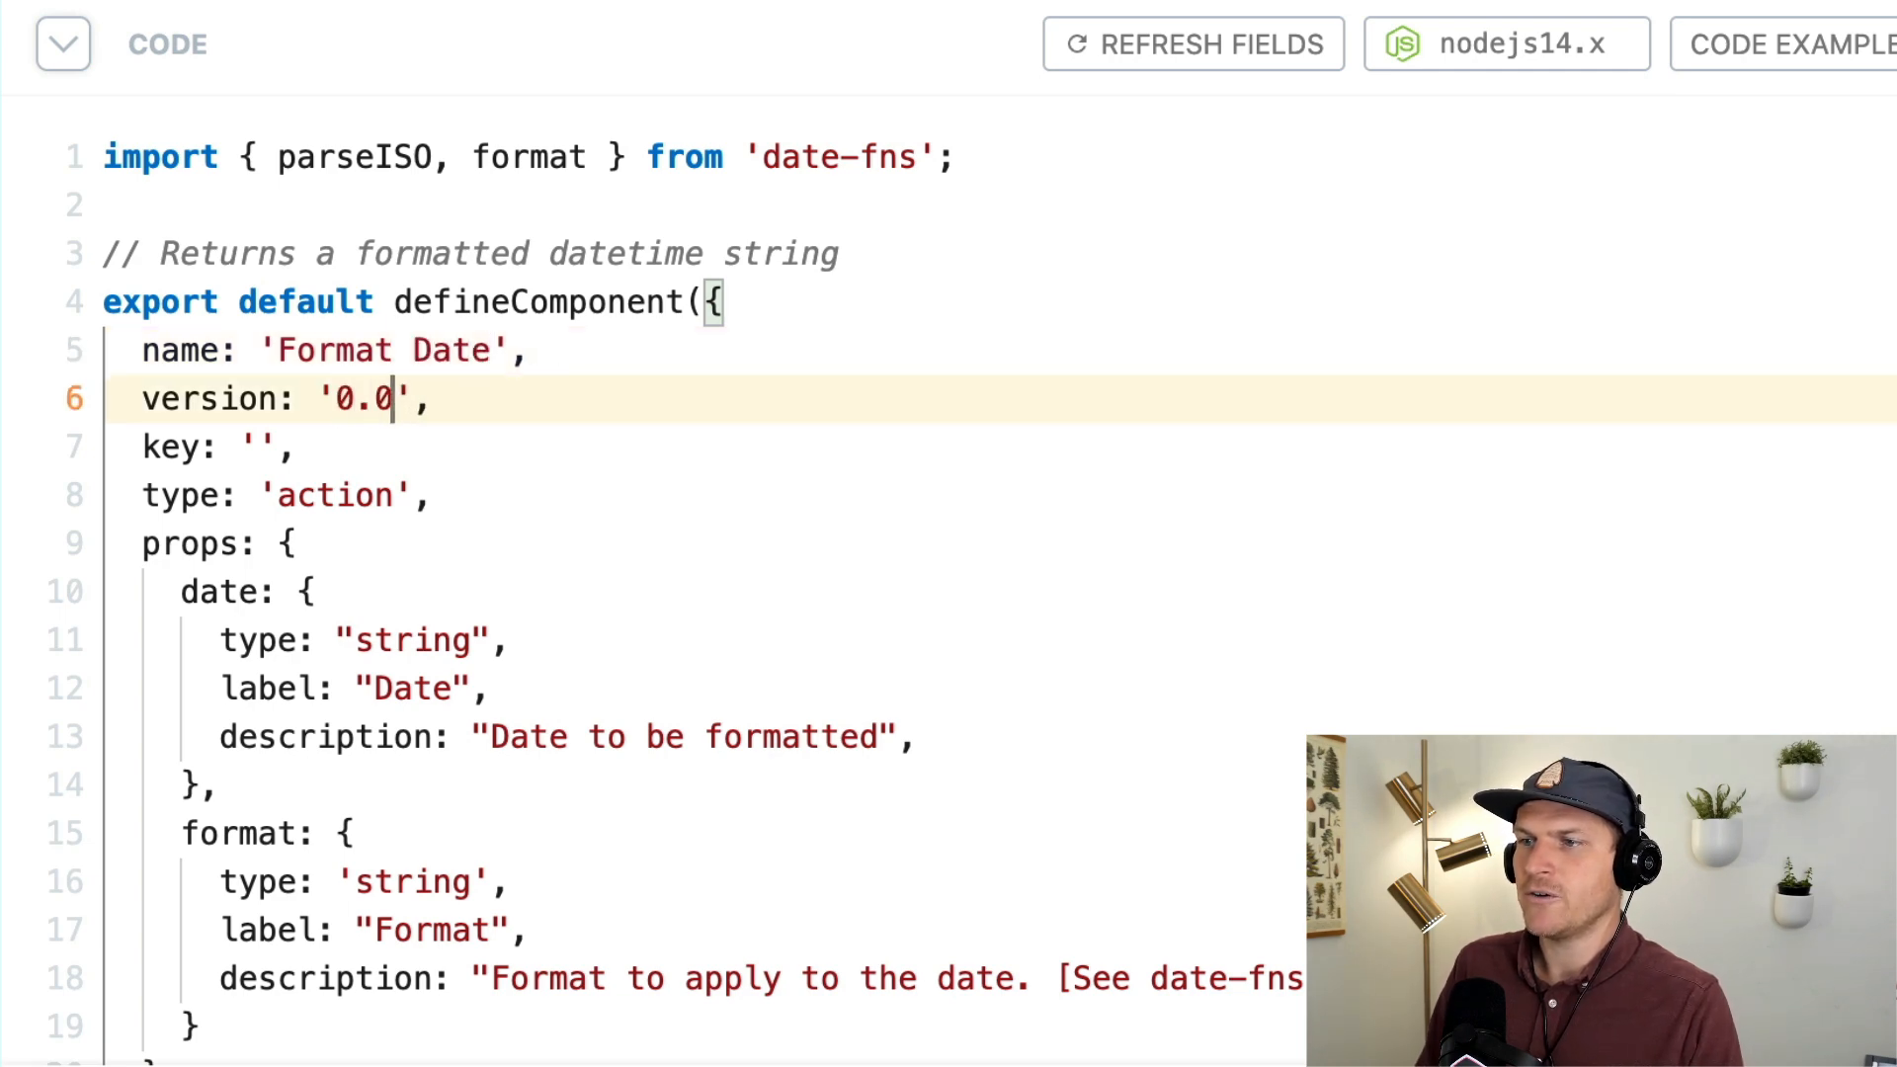
type(".1")
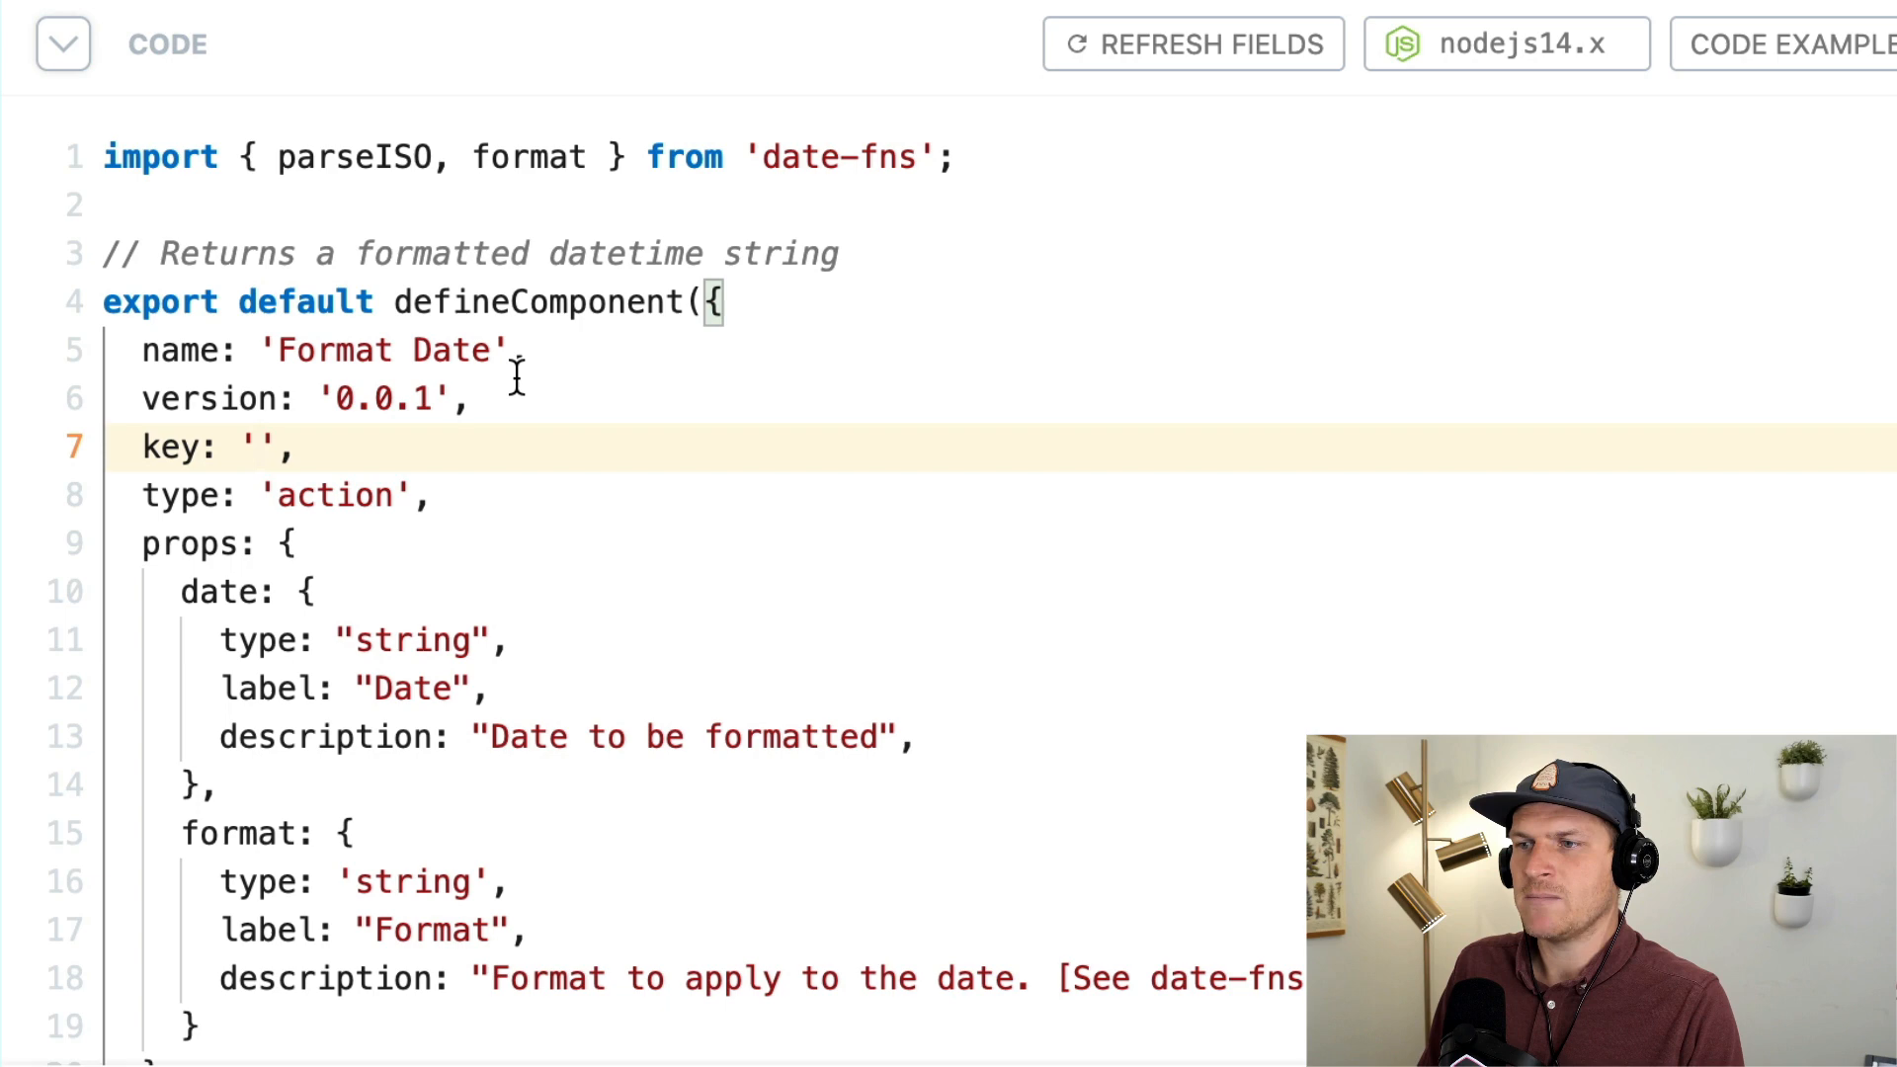
type("pierce")
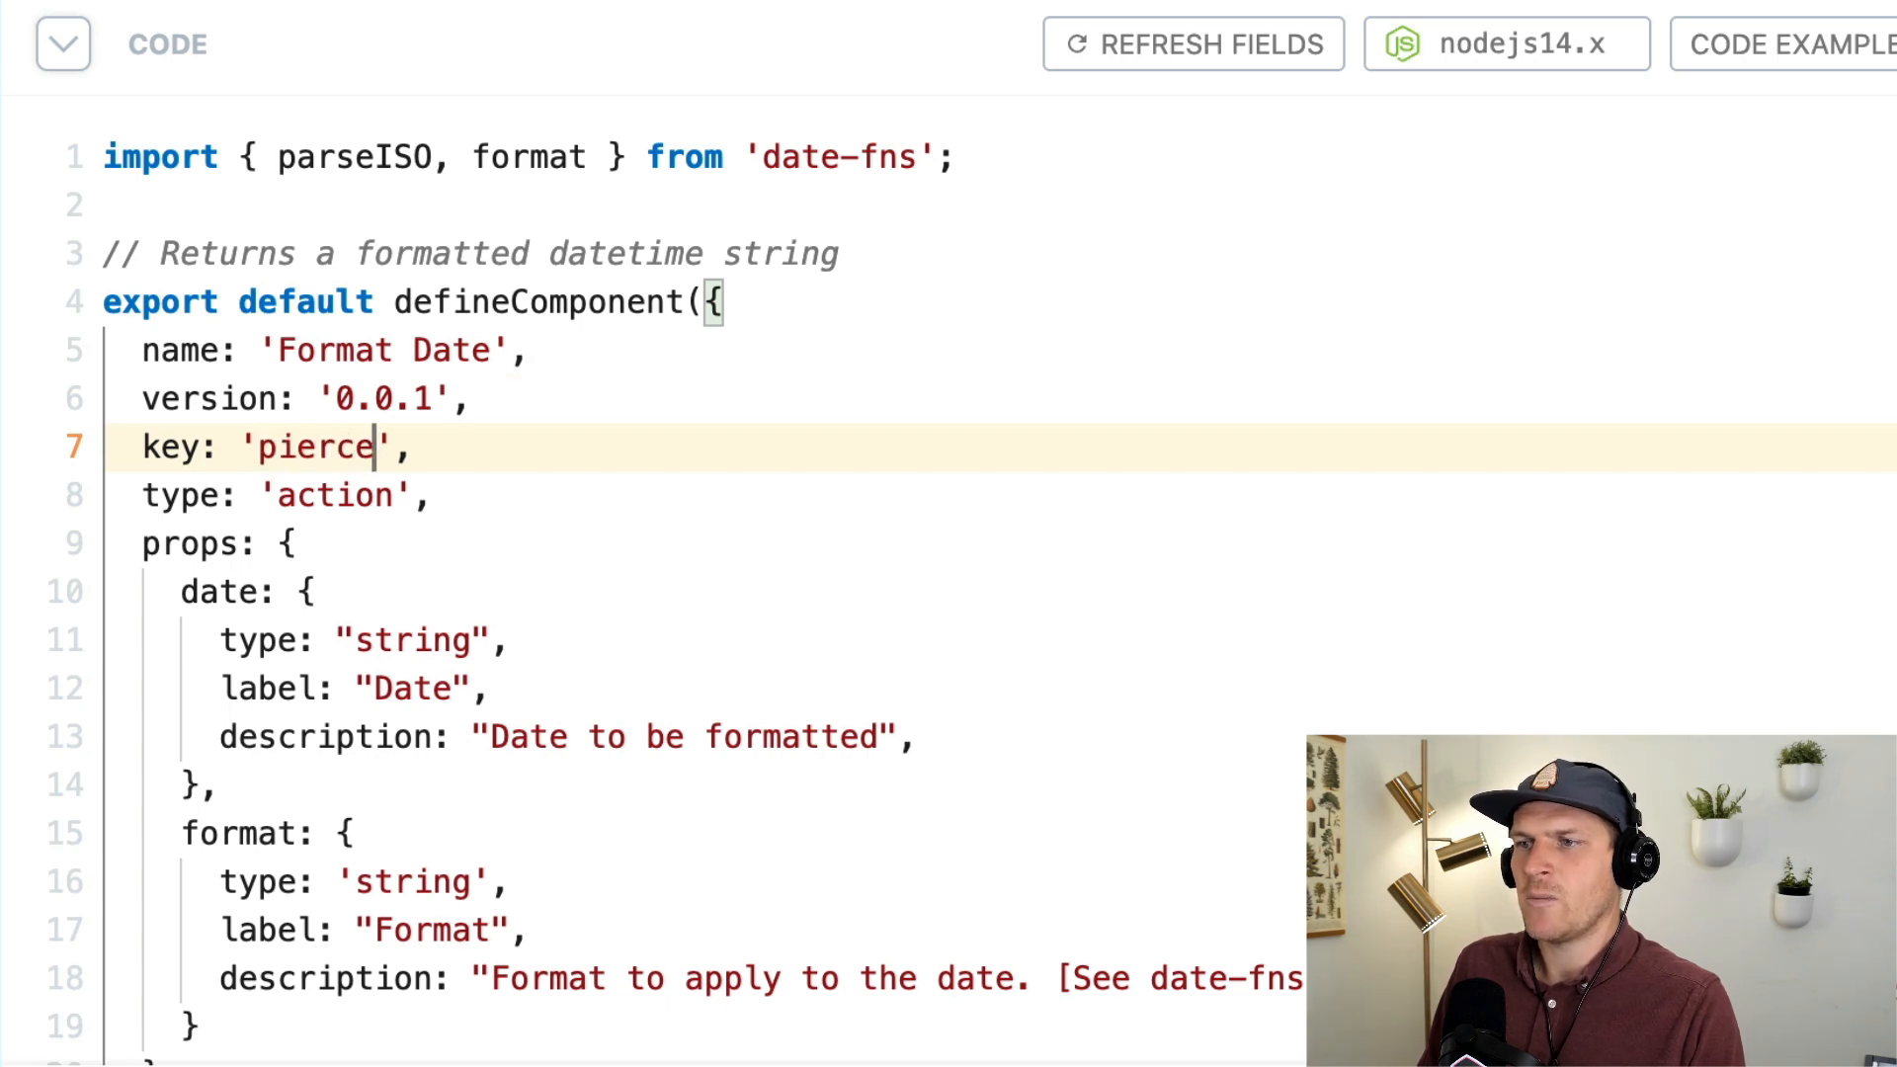
type("-format-")
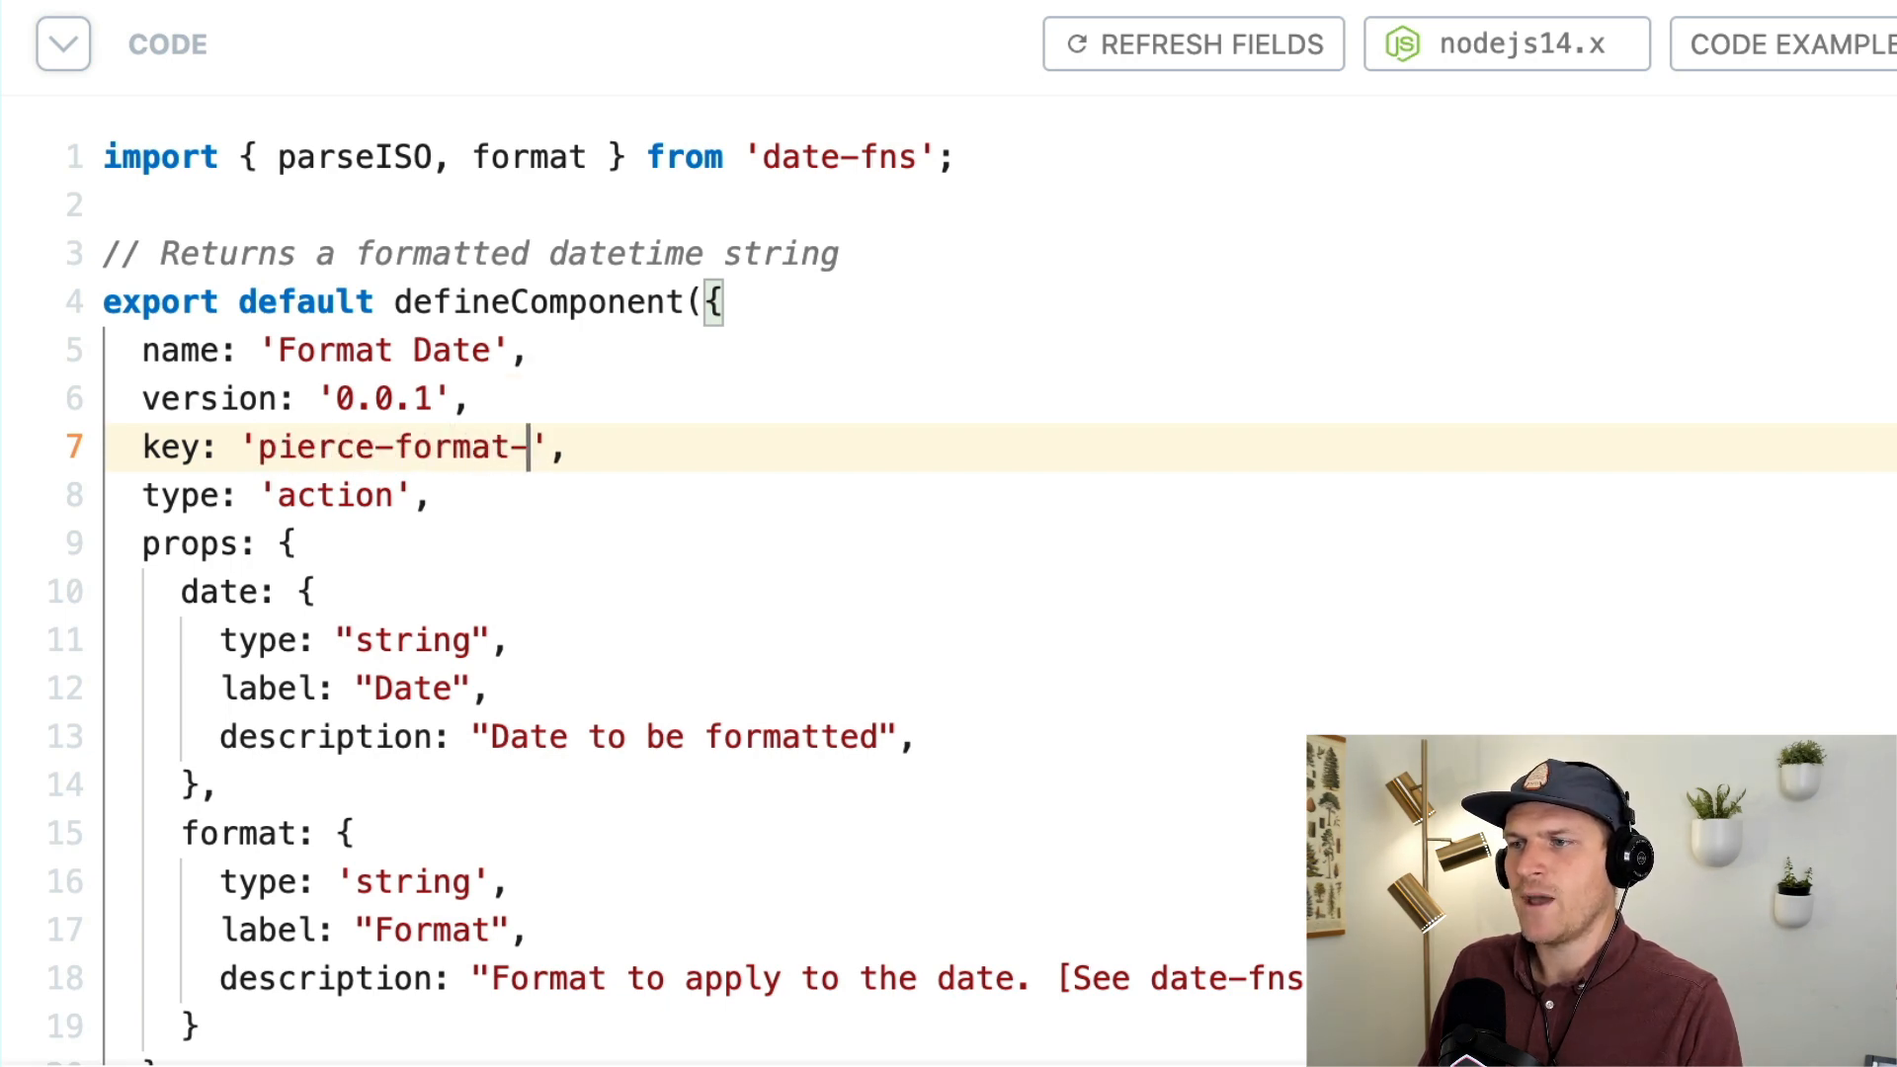
type("date")
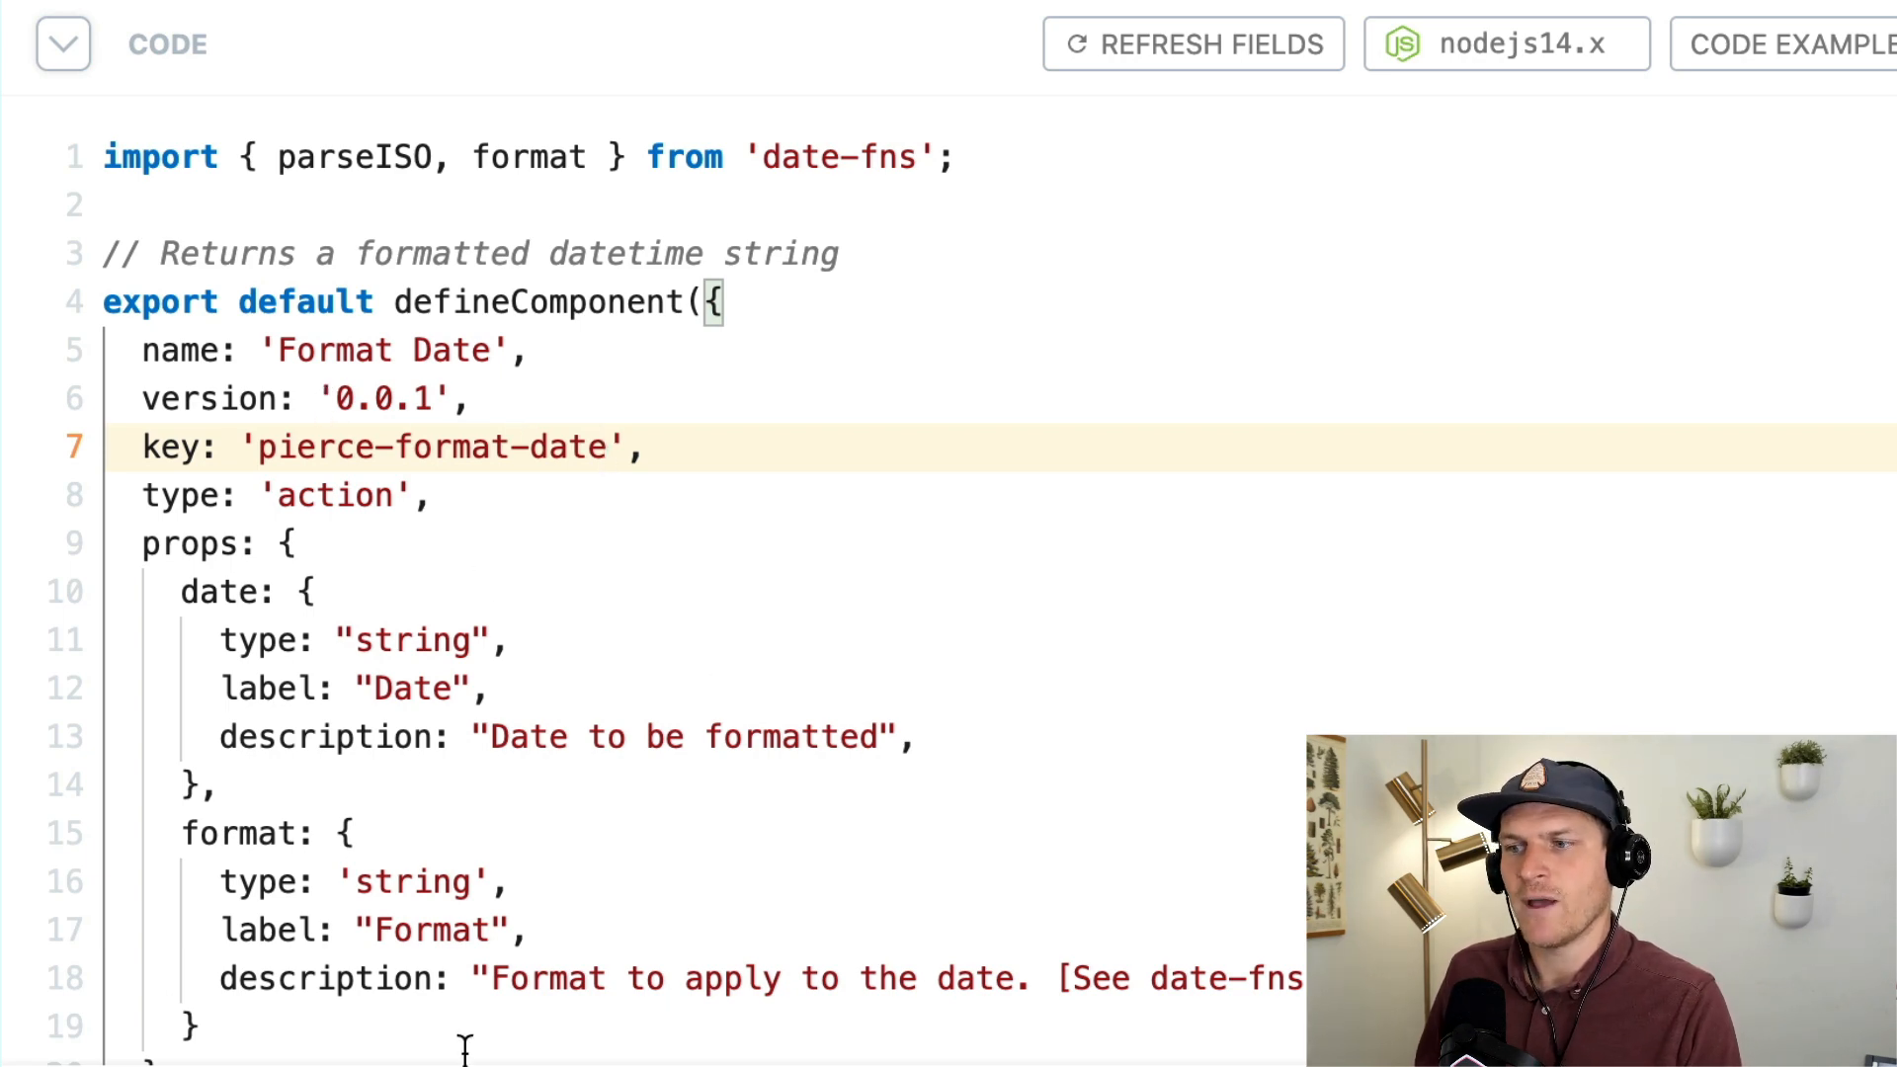
scroll("down", 3)
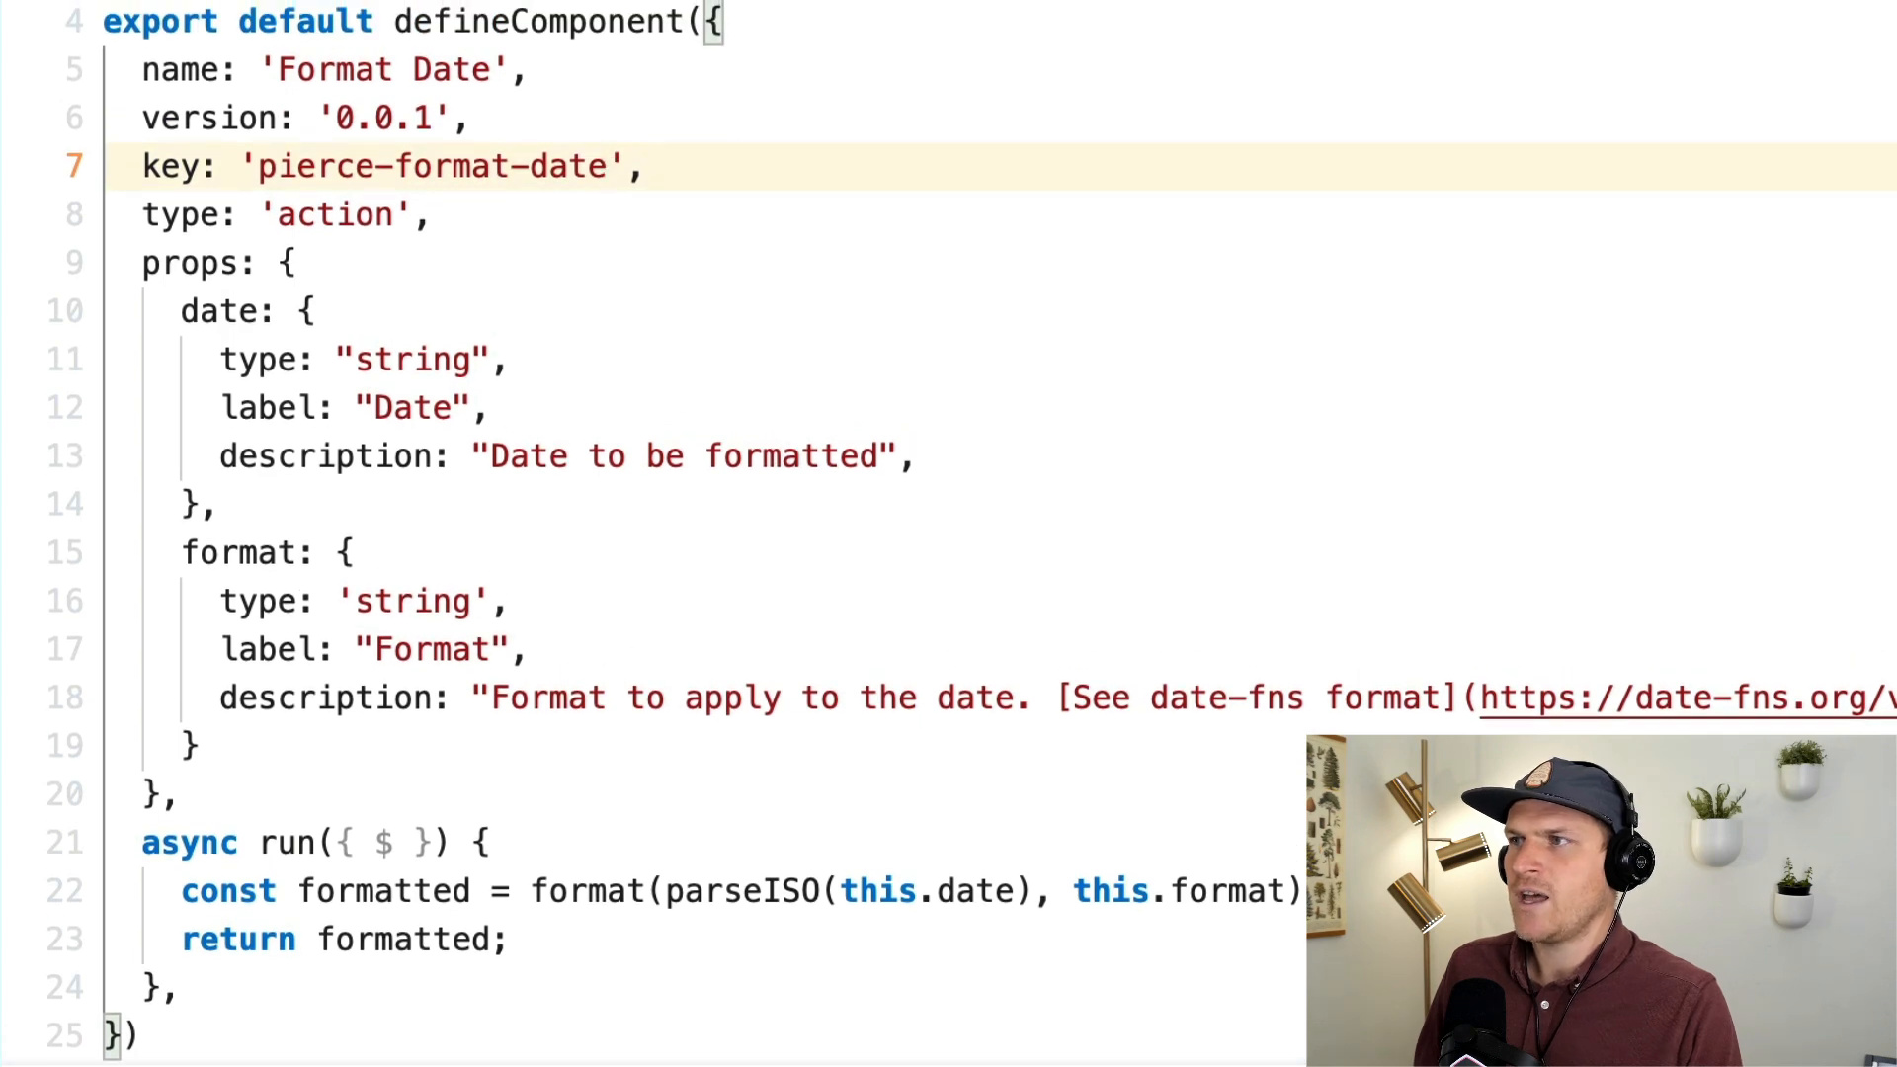
scroll("down", 3)
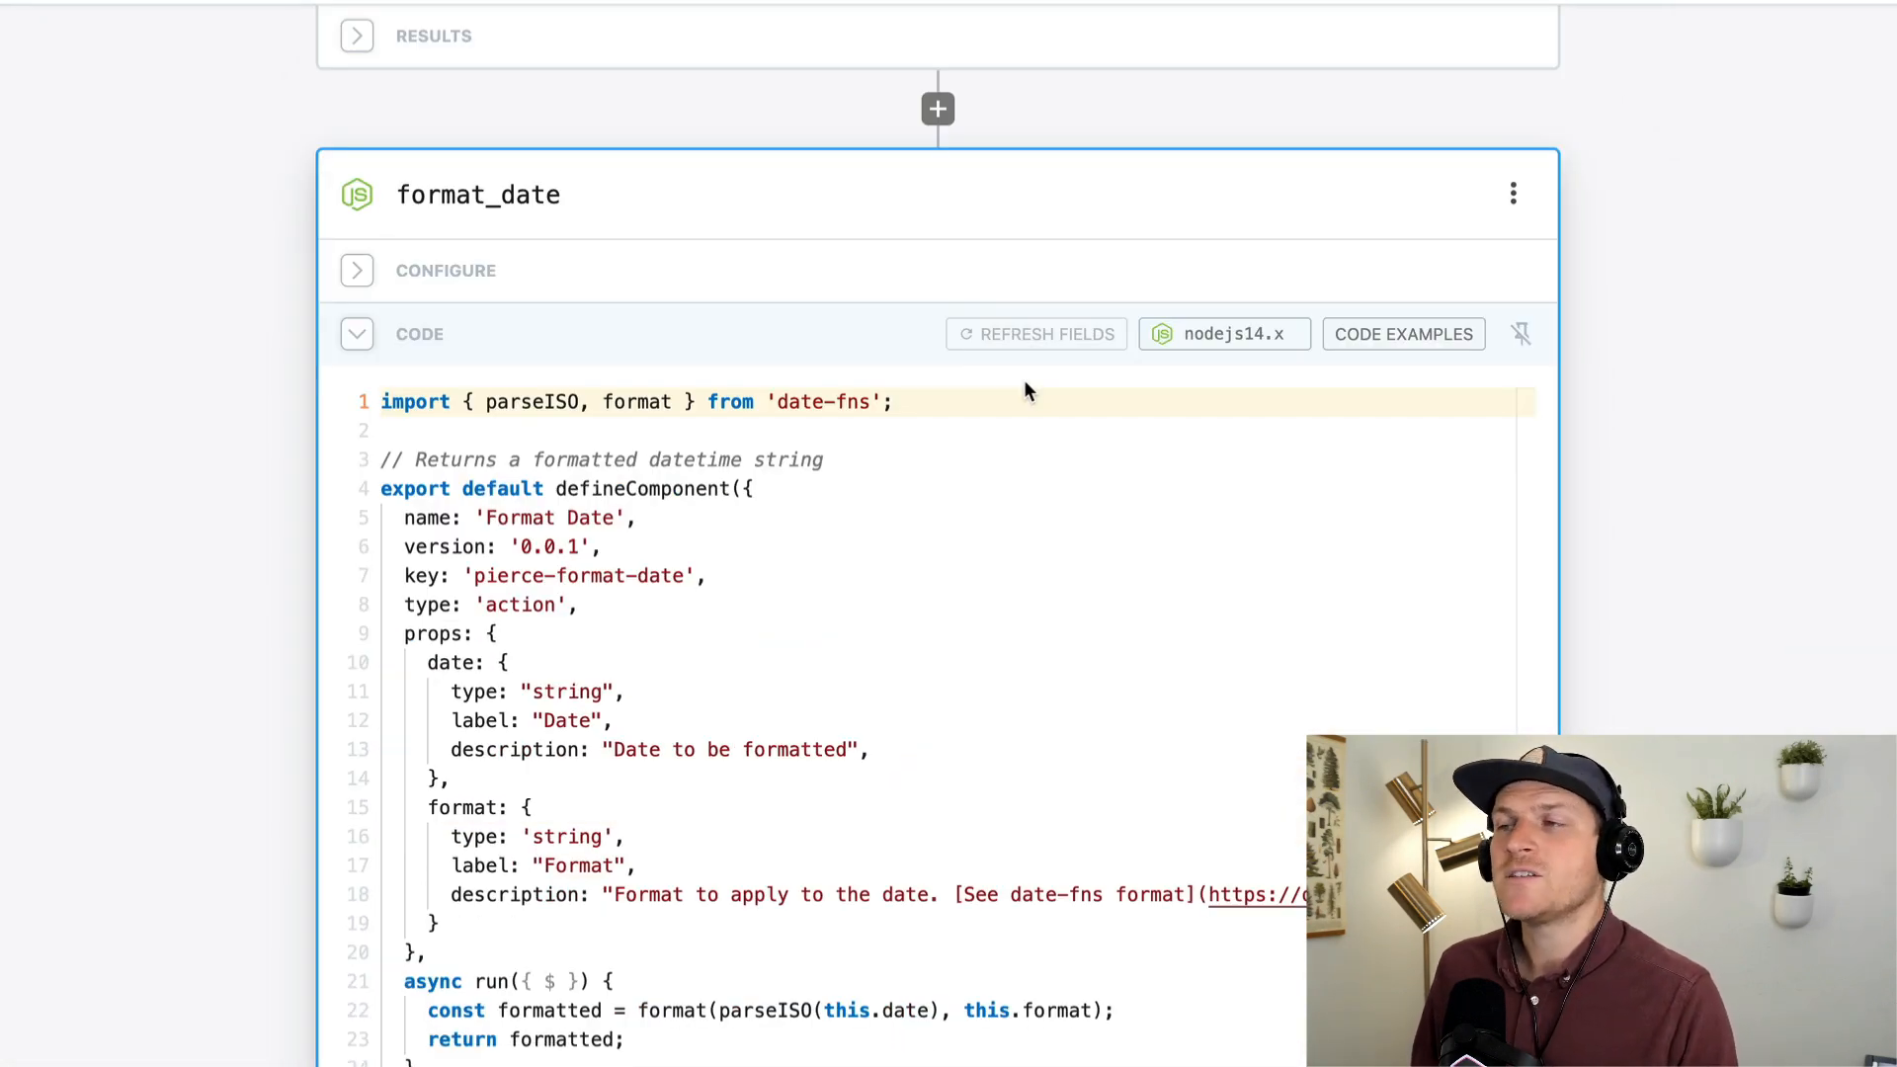
mouse_move(1017, 350)
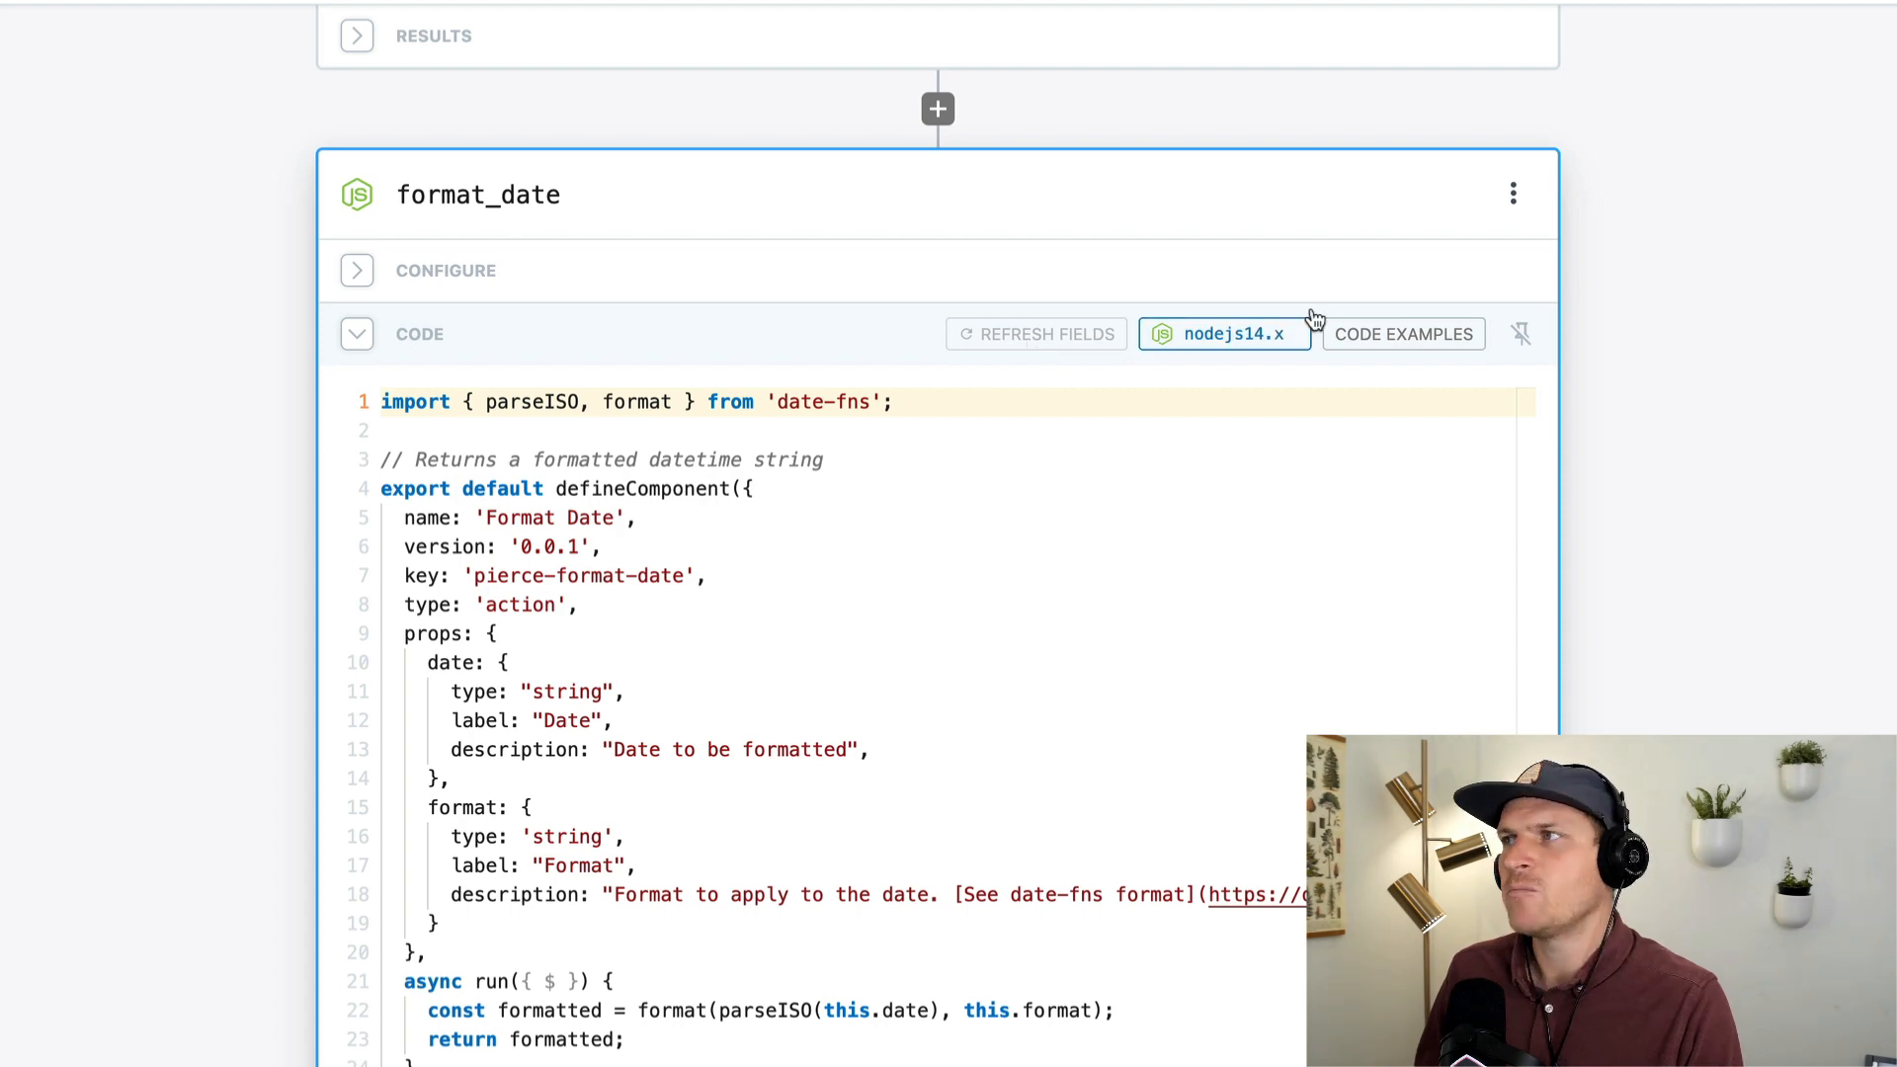
Step: Publish the format_date step to My Actions from its options menu
left_click(1512, 194)
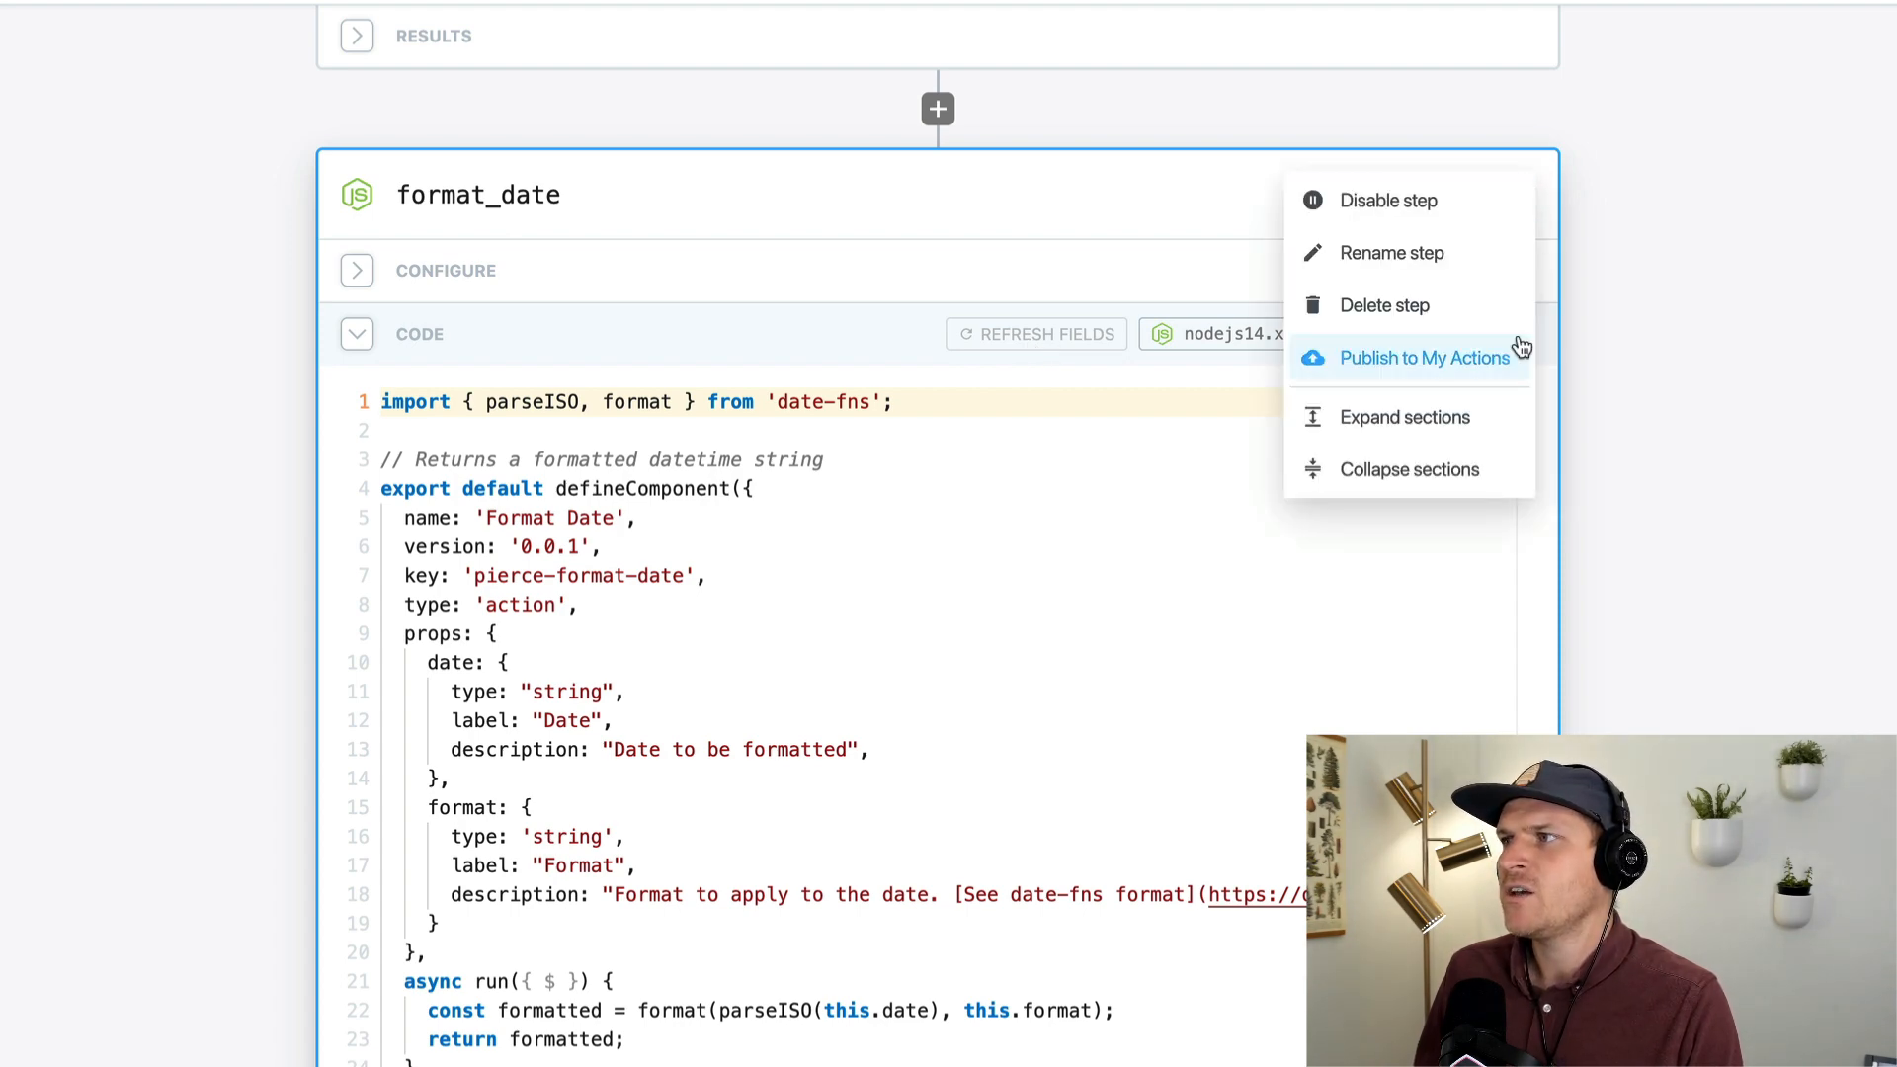
left_click(1424, 357)
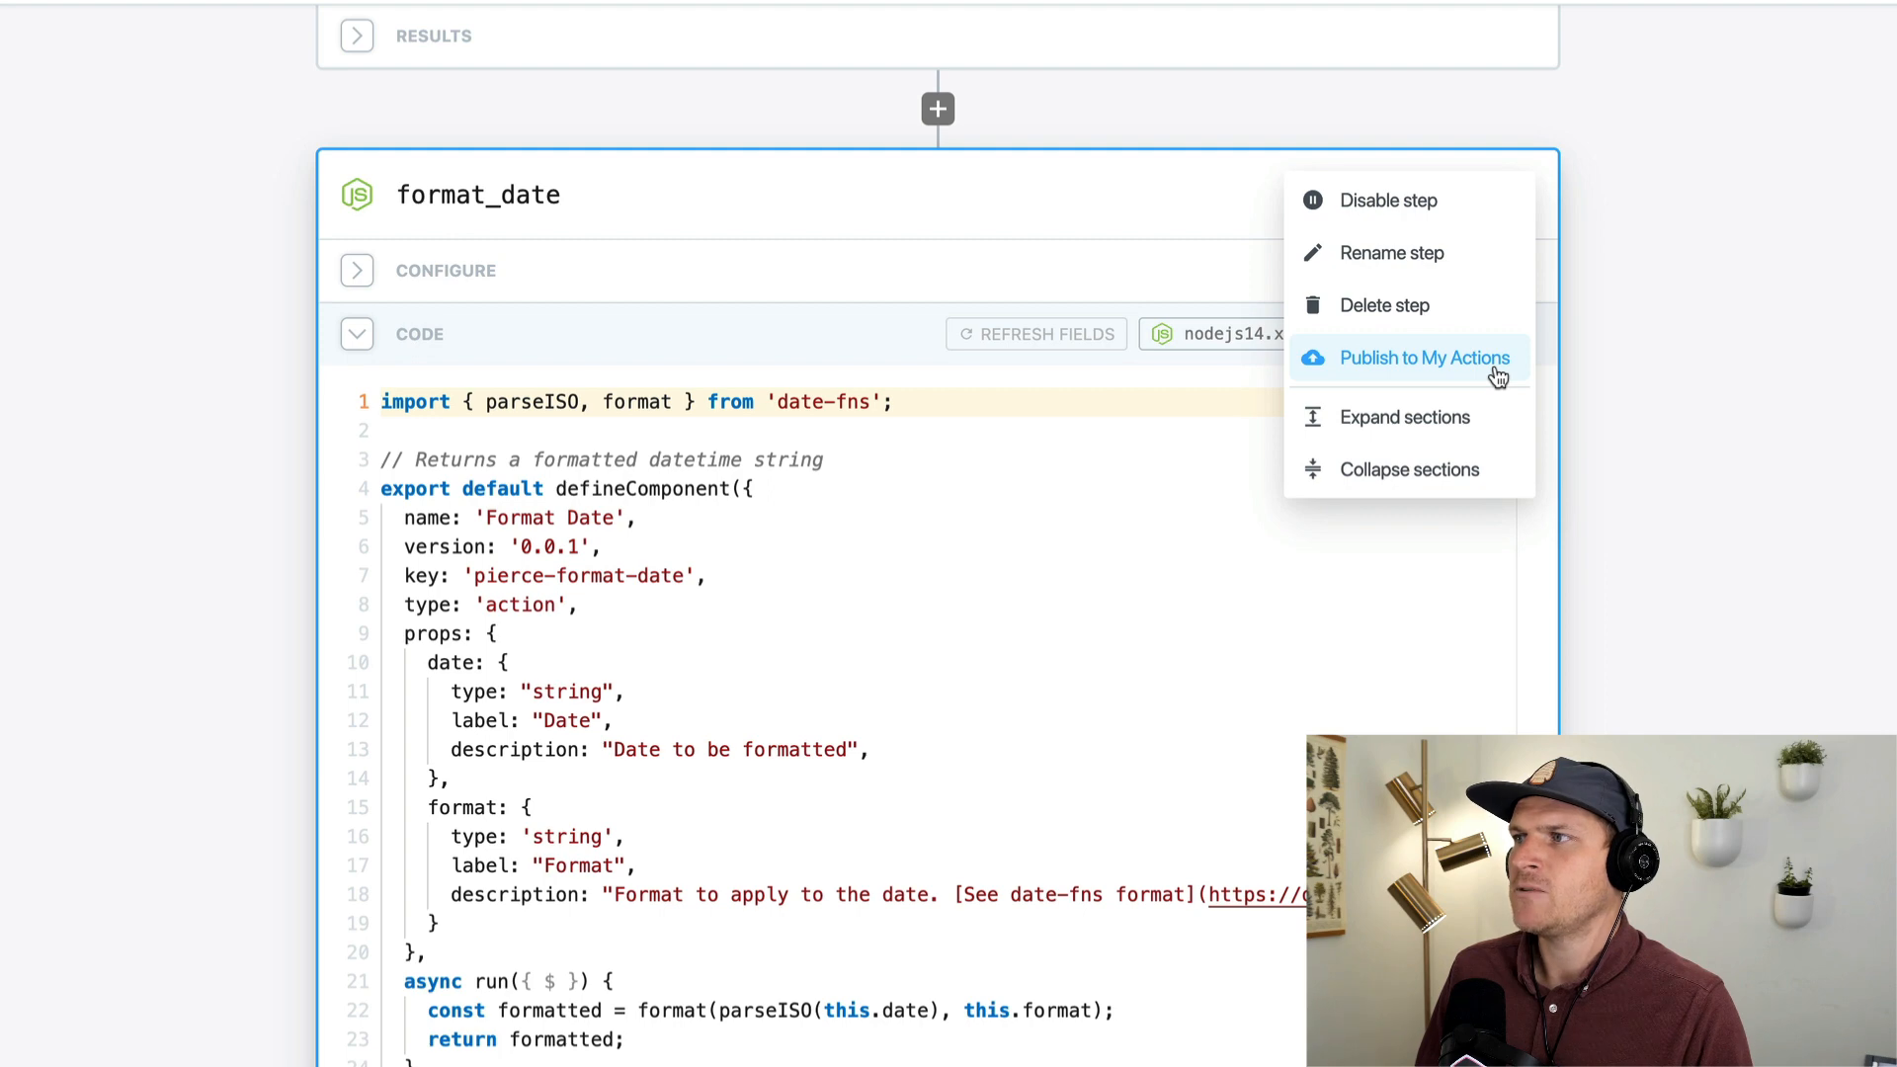
left_click(1421, 357)
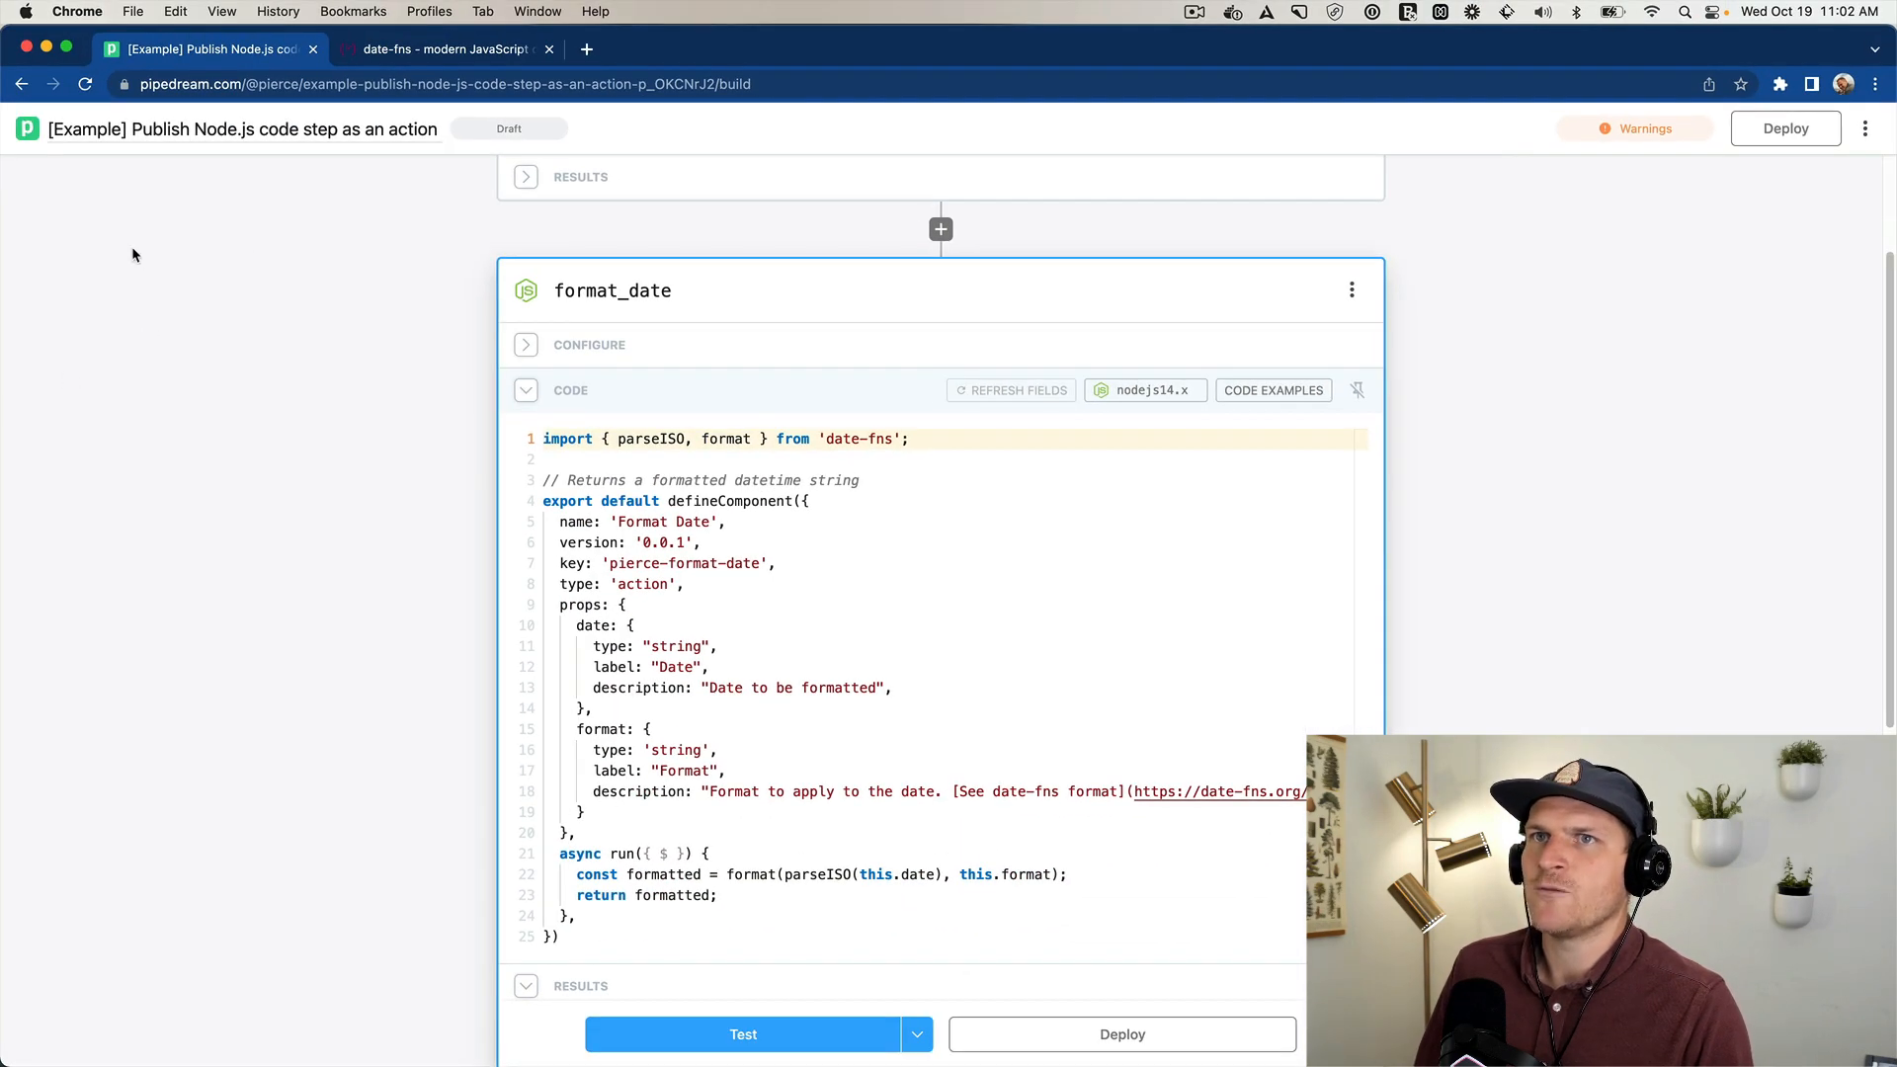
mouse_move(27, 128)
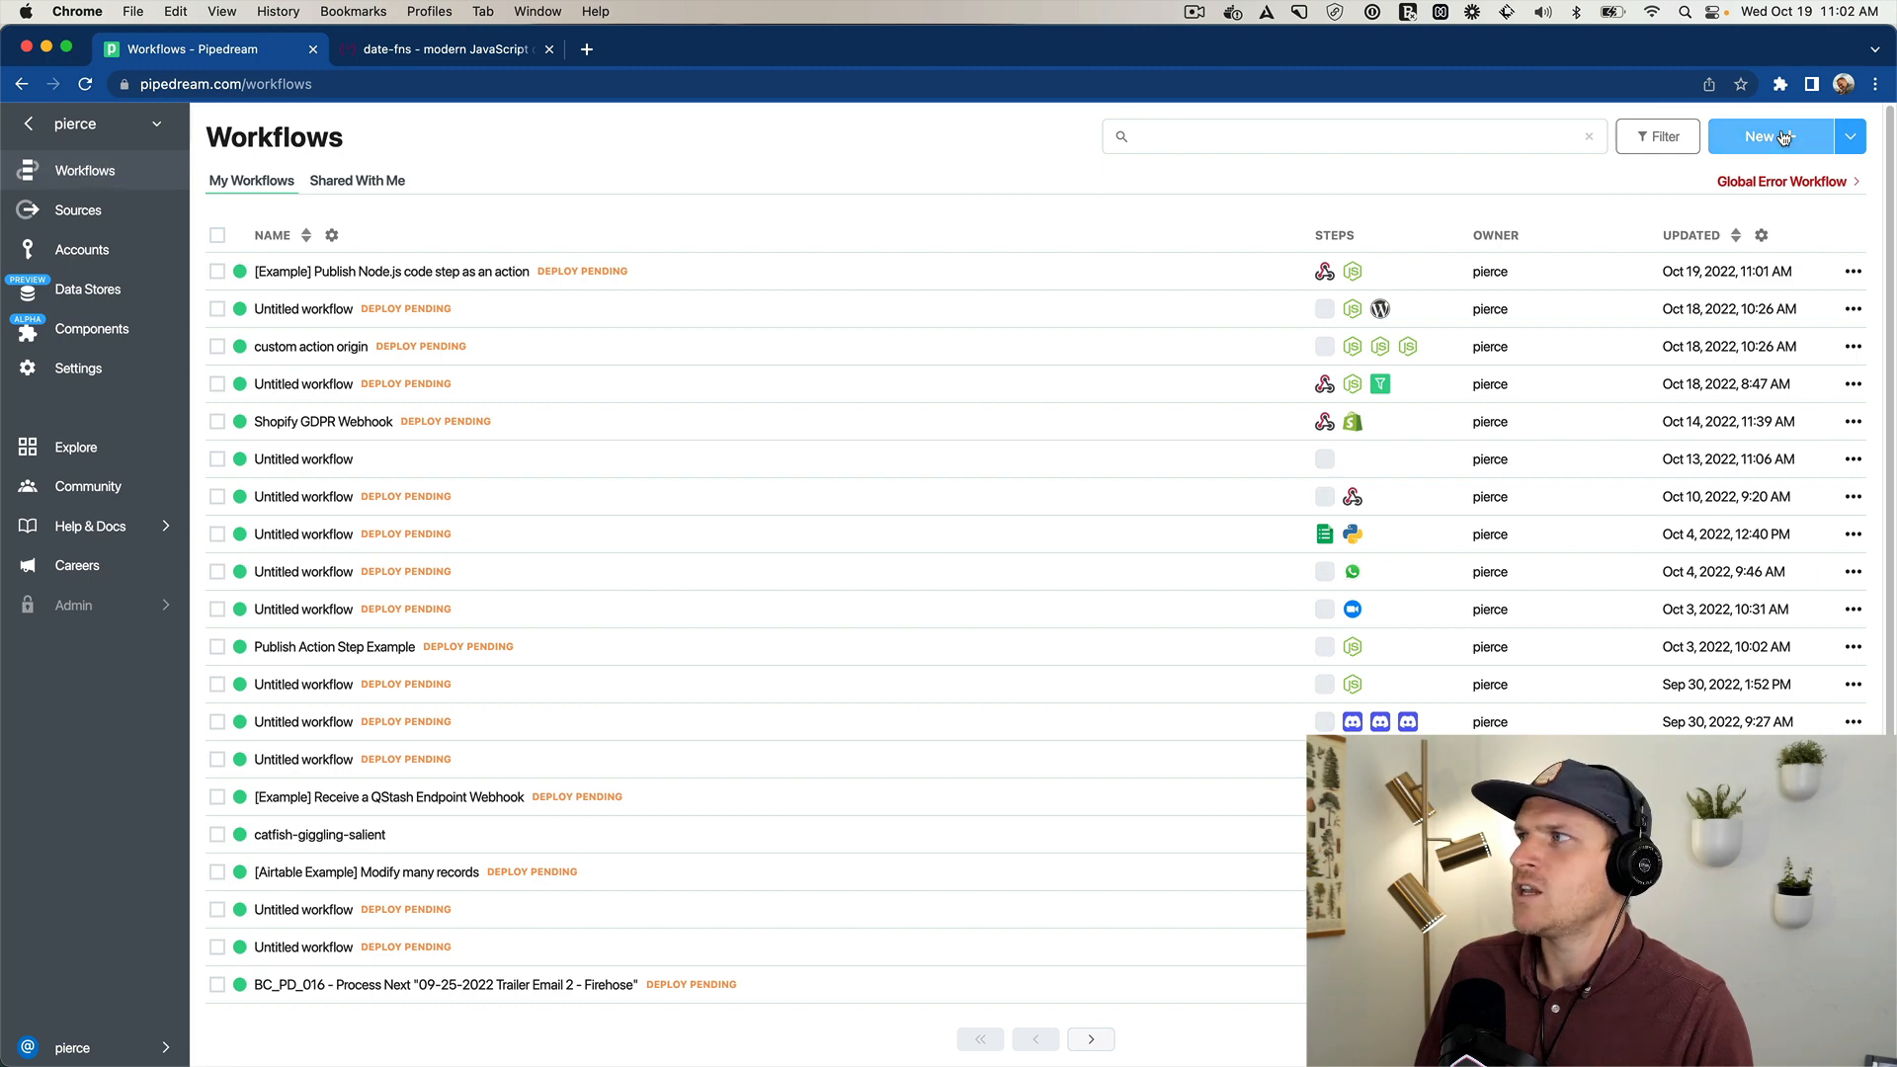
Step: Create a new workflow and add a step after its trigger
left_click(1761, 135)
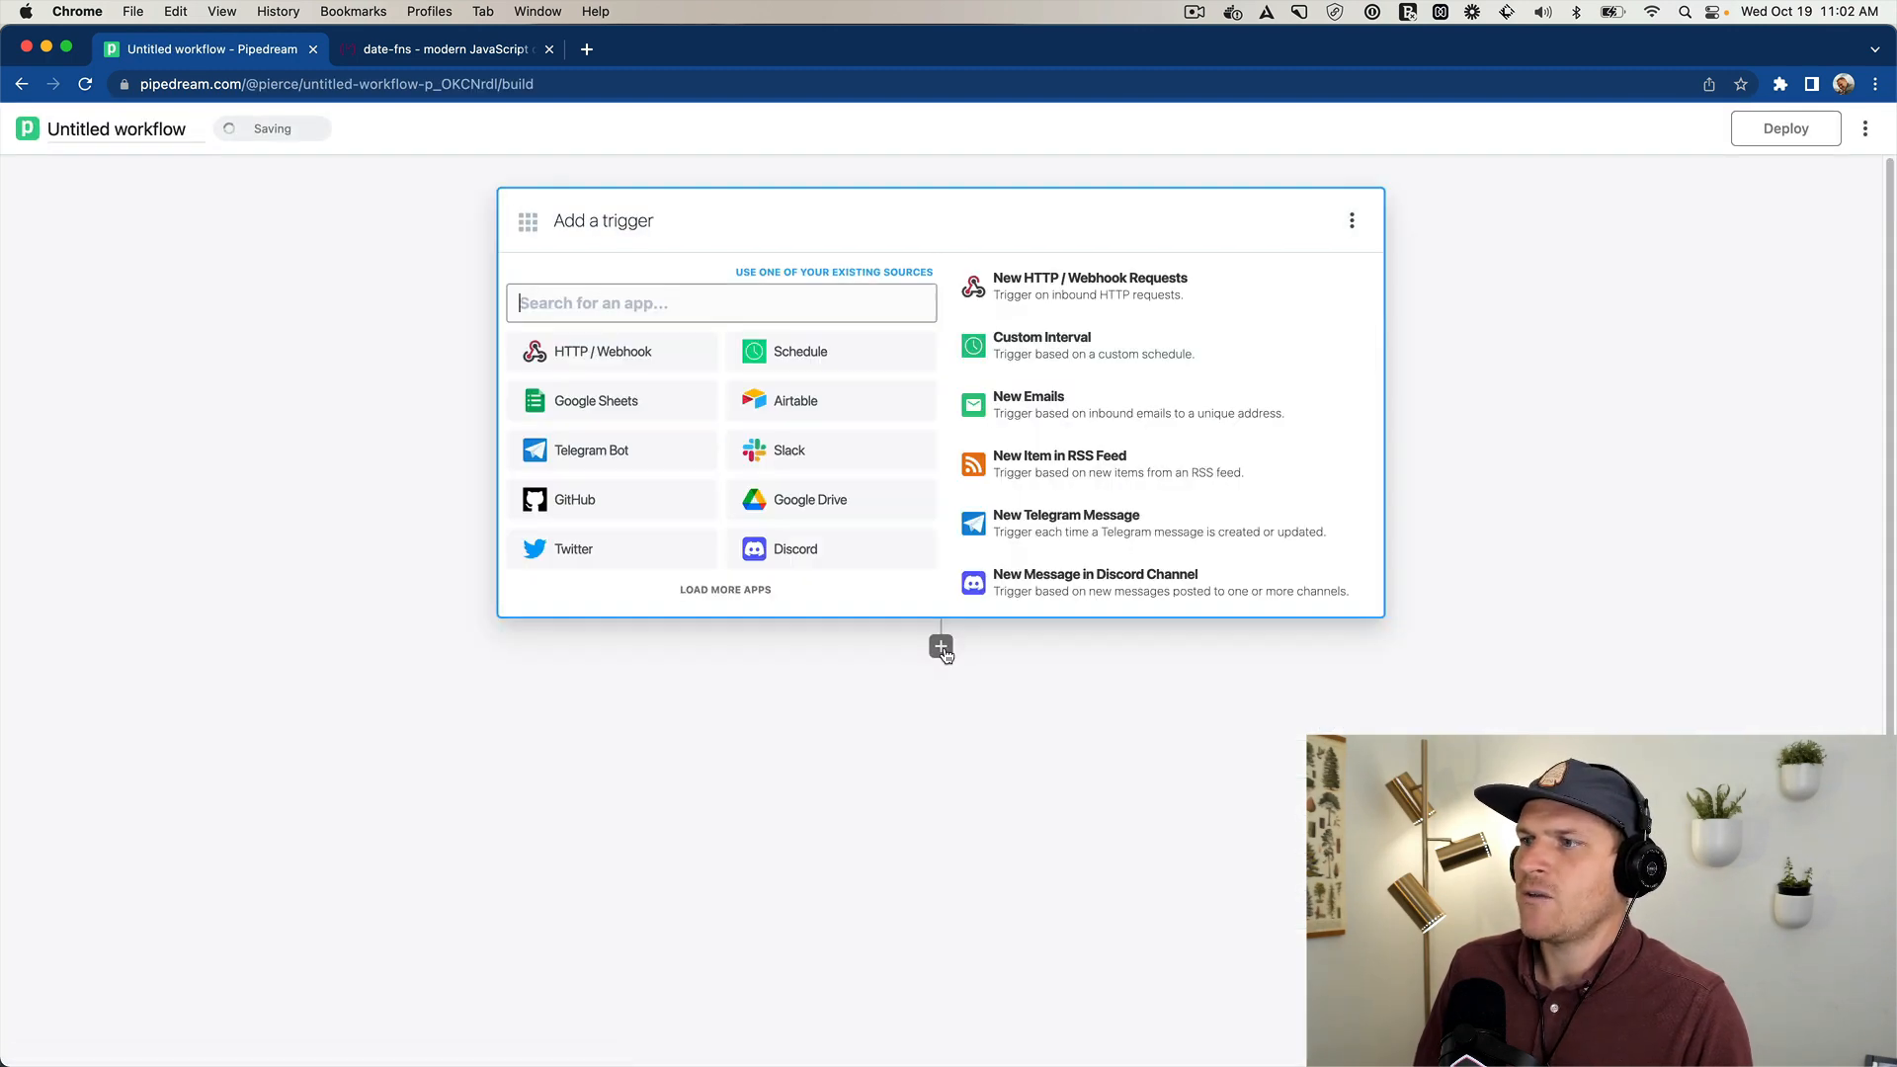
left_click(941, 647)
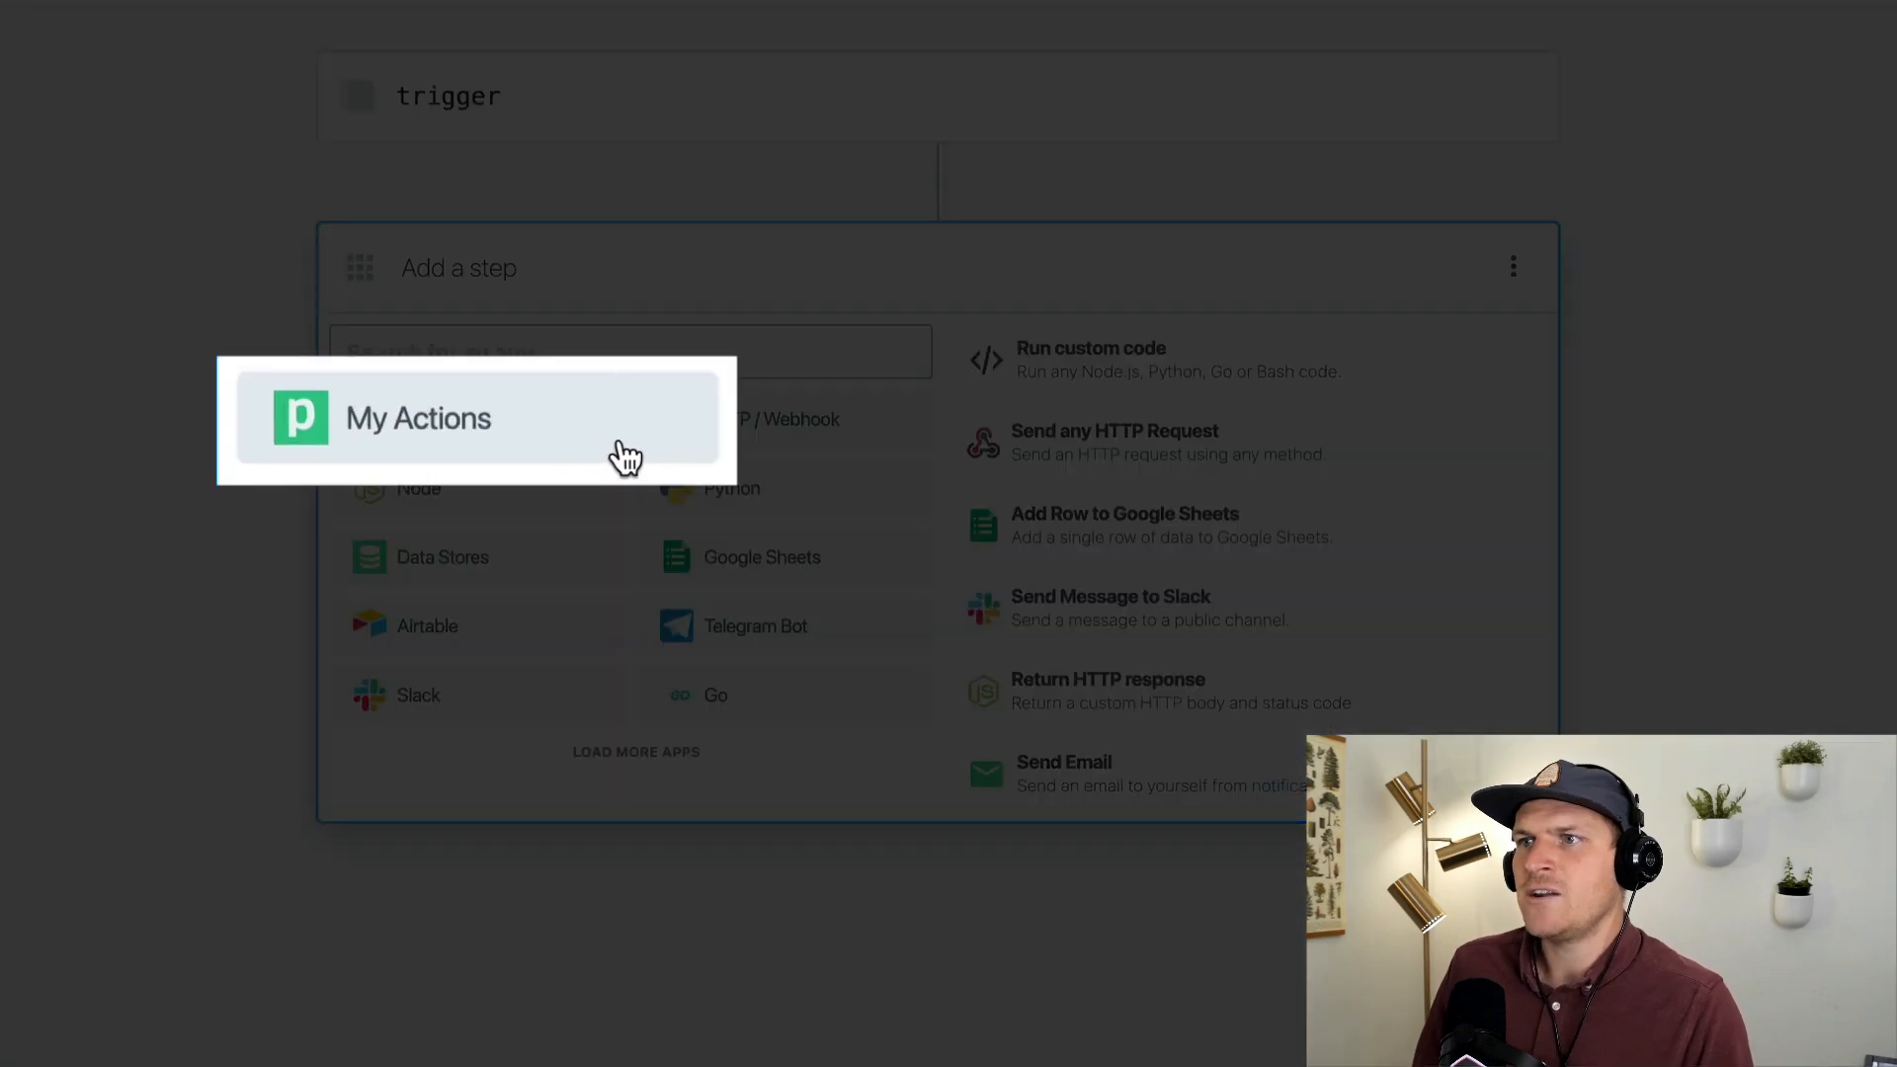
mouse_move(610, 453)
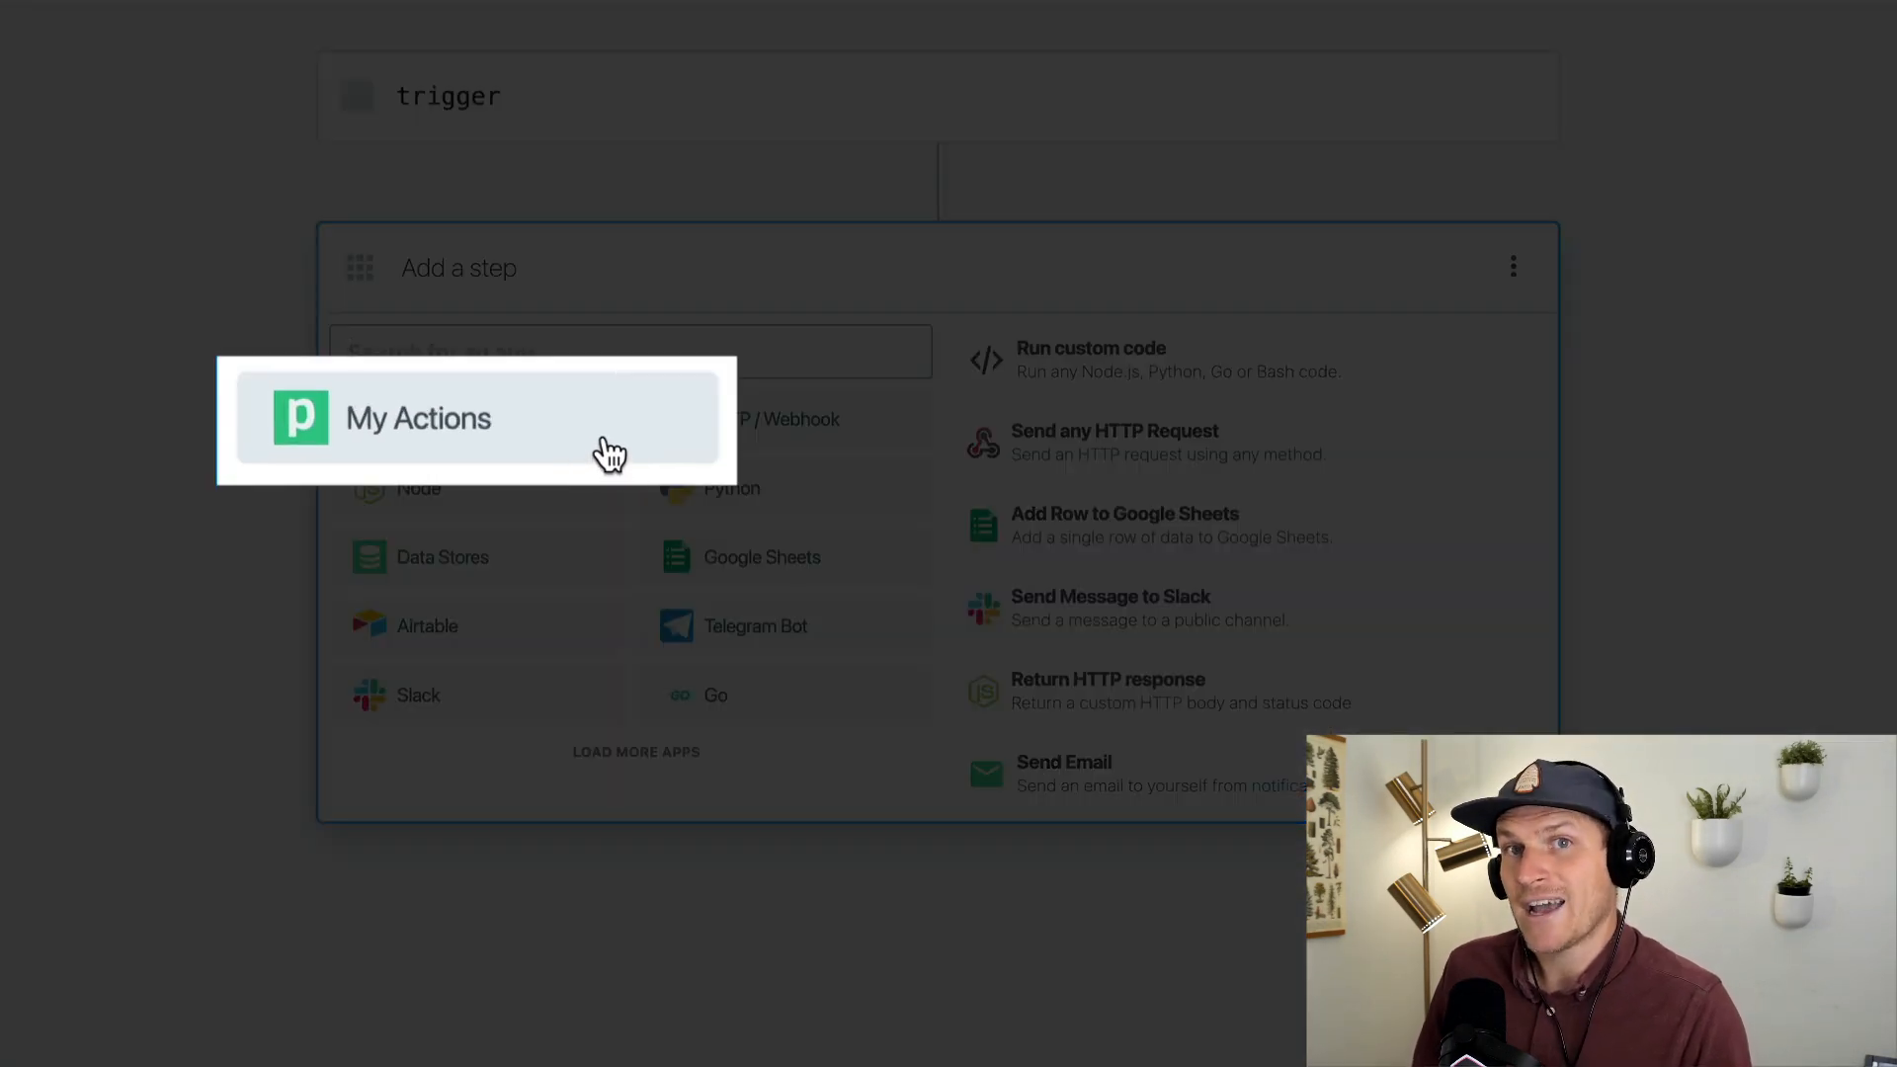
Step: Add the Format Date action from My Actions as the new step
left_click(417, 416)
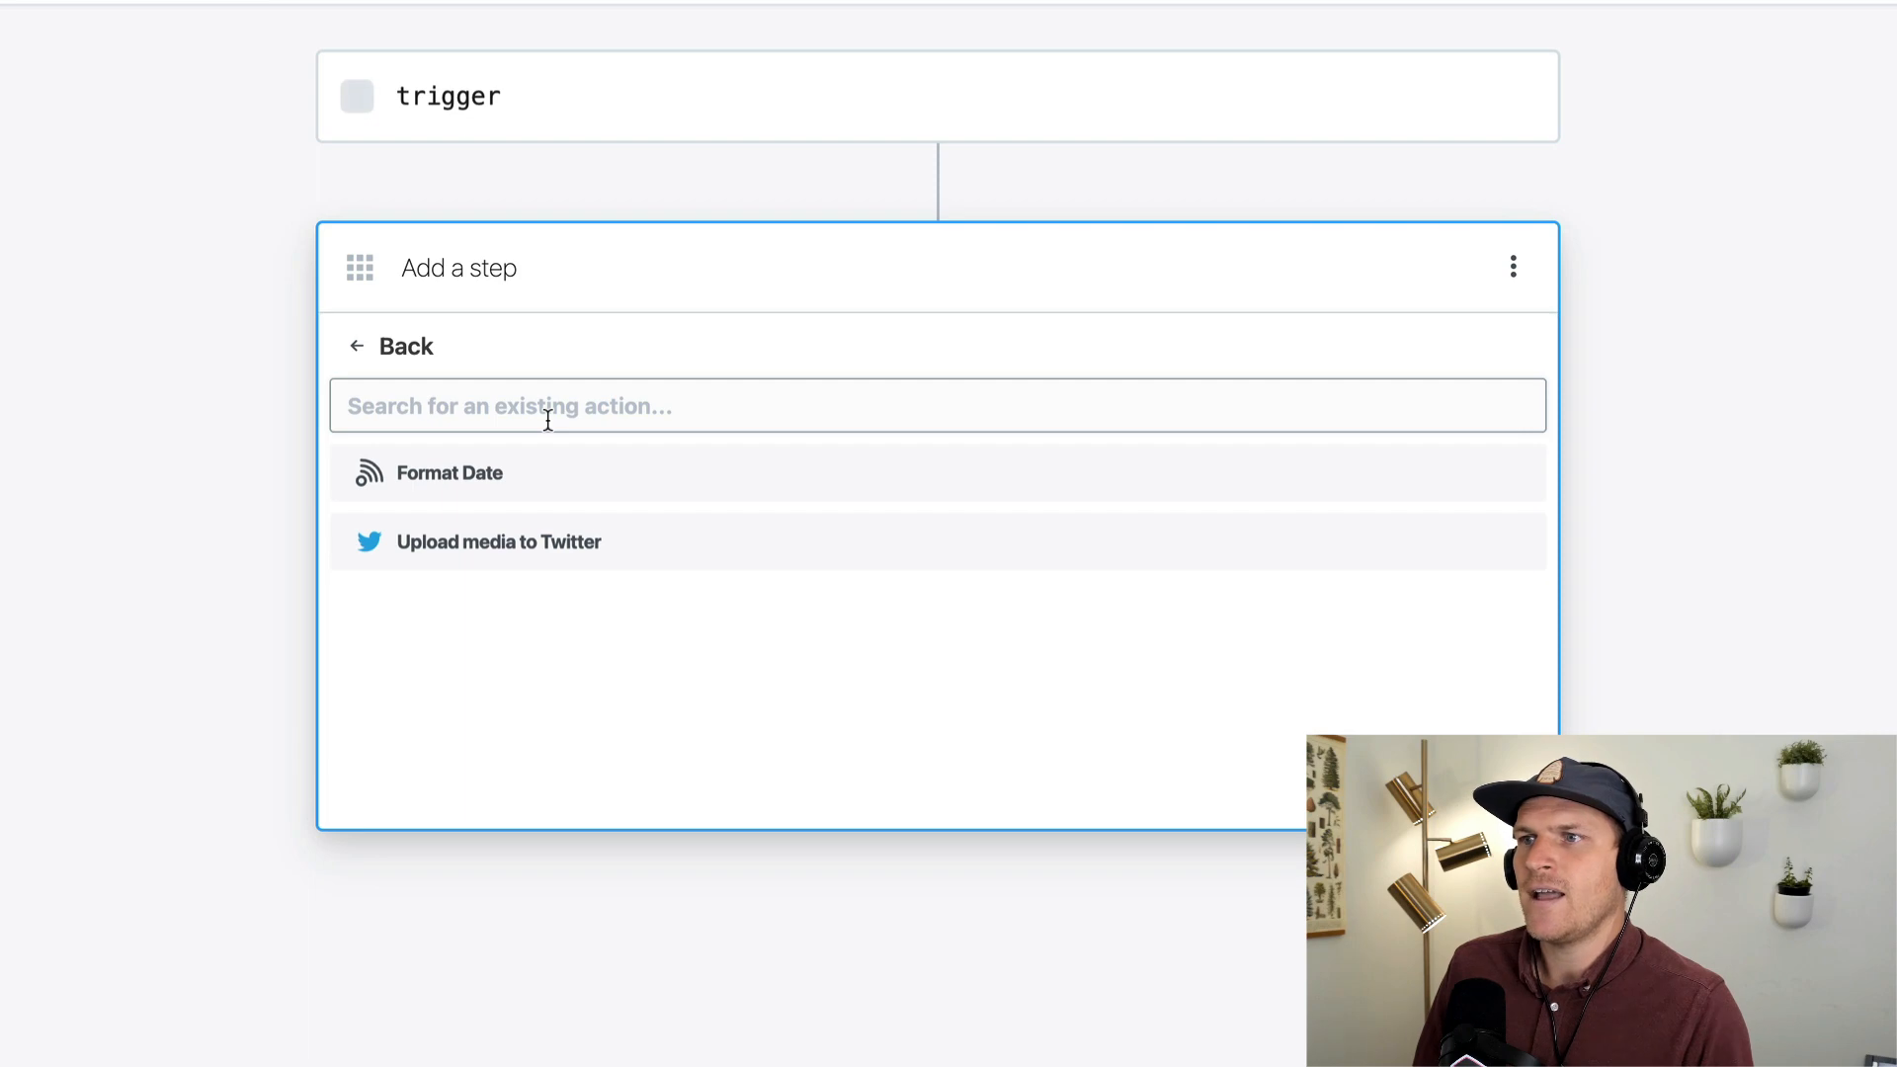
left_click(448, 472)
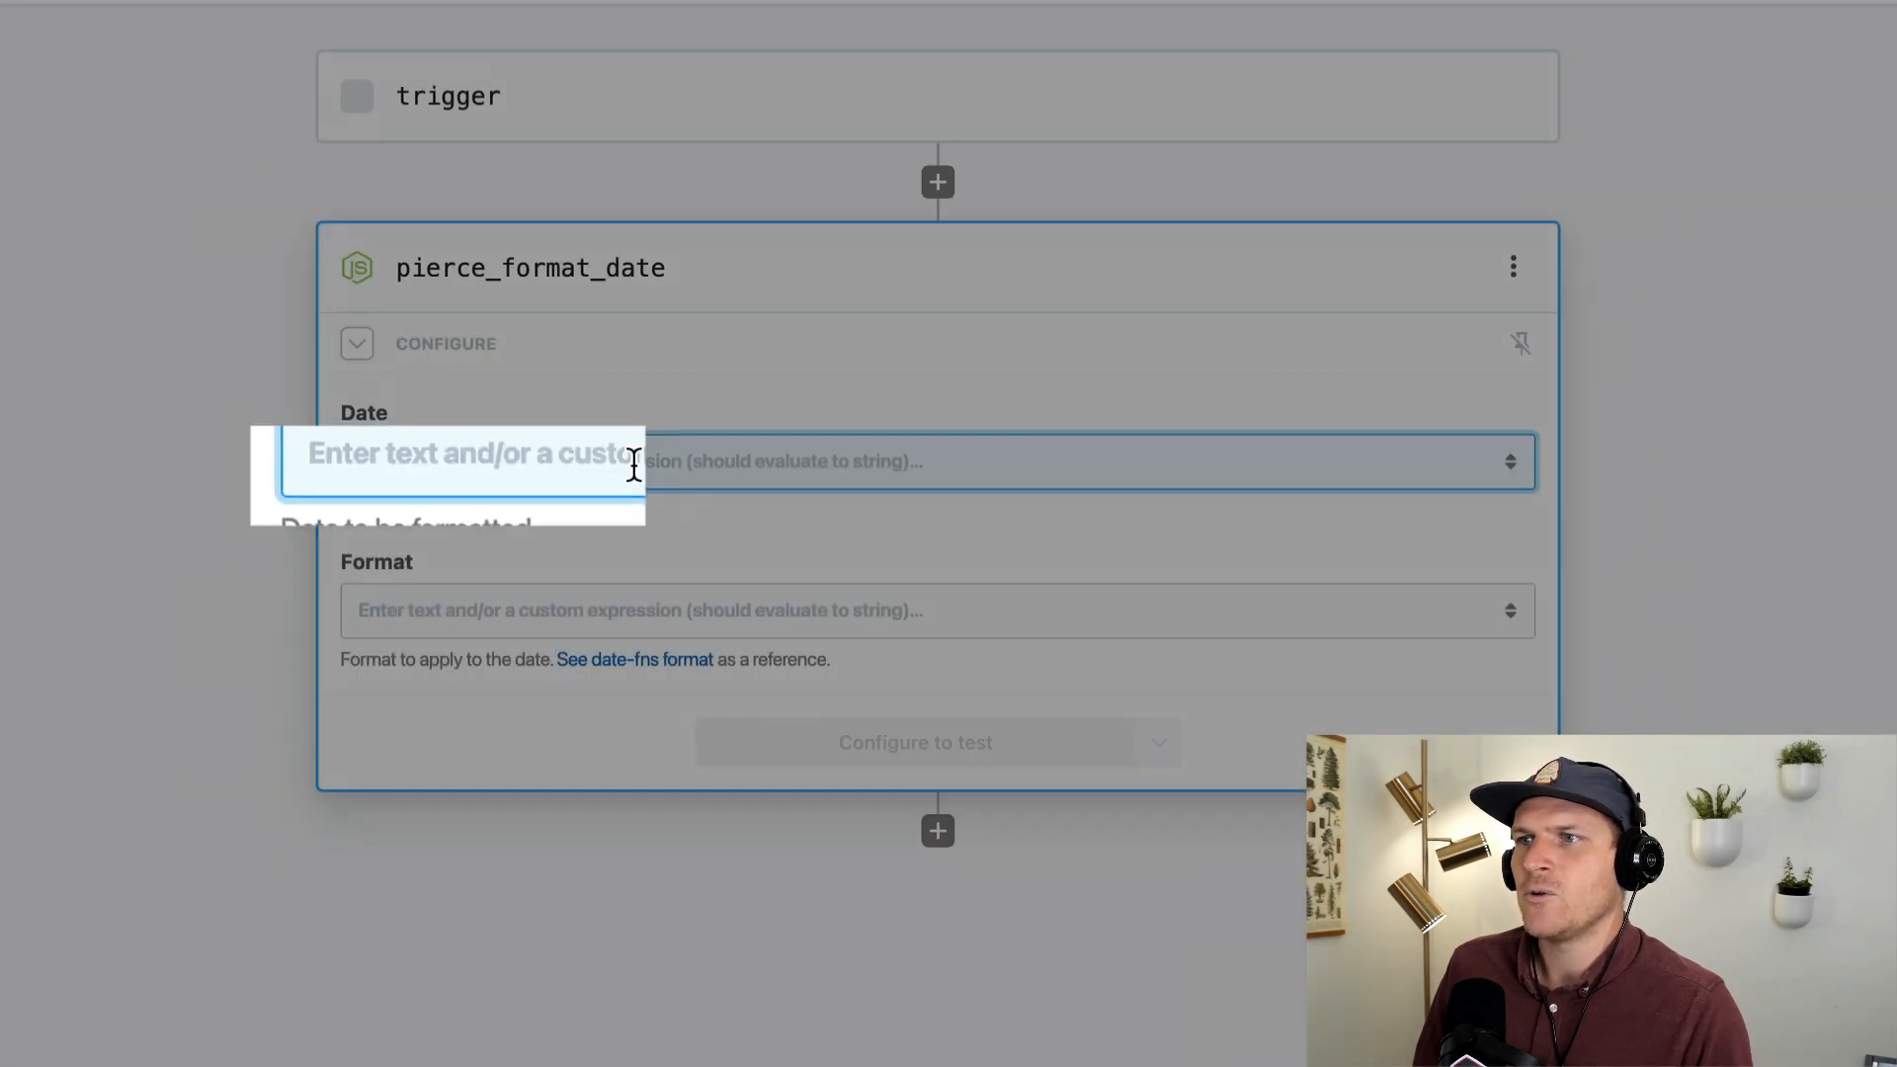